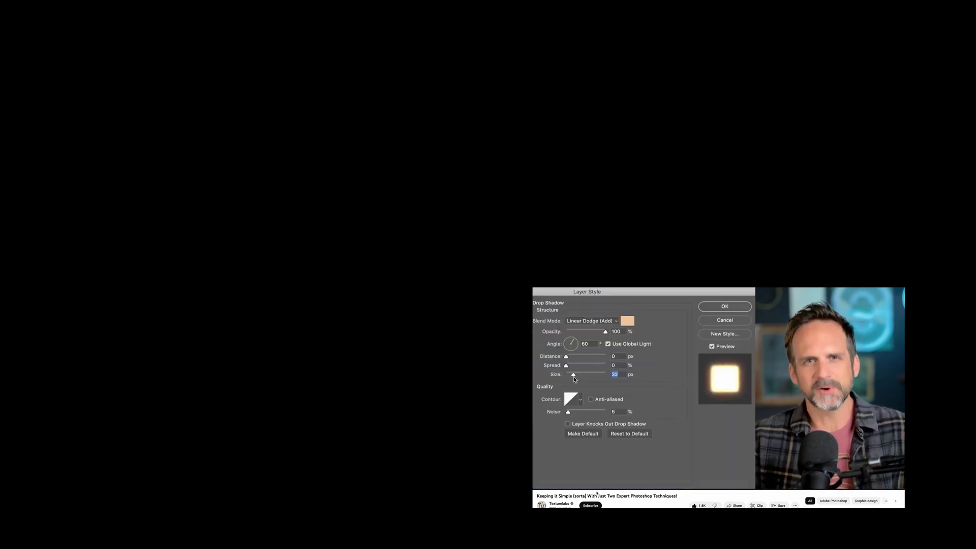
- Limit the flipped portrait copy to the red channel by unchecking G and B in Blending Options
click(724, 306)
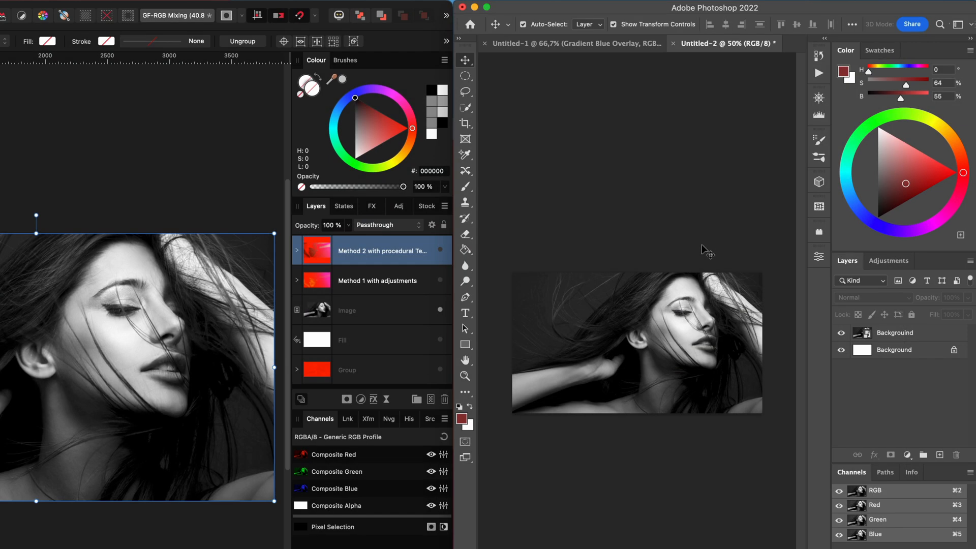
click(895, 332)
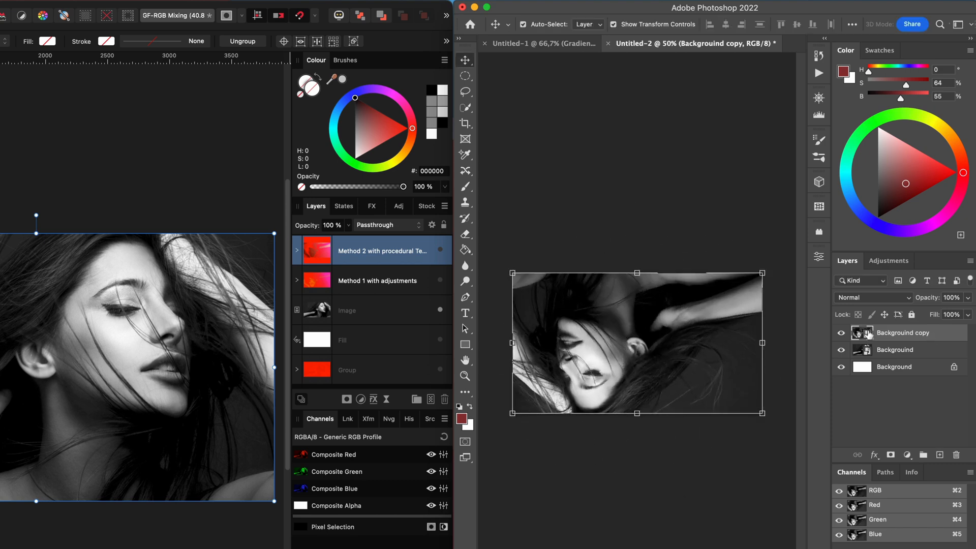
right_click(901, 332)
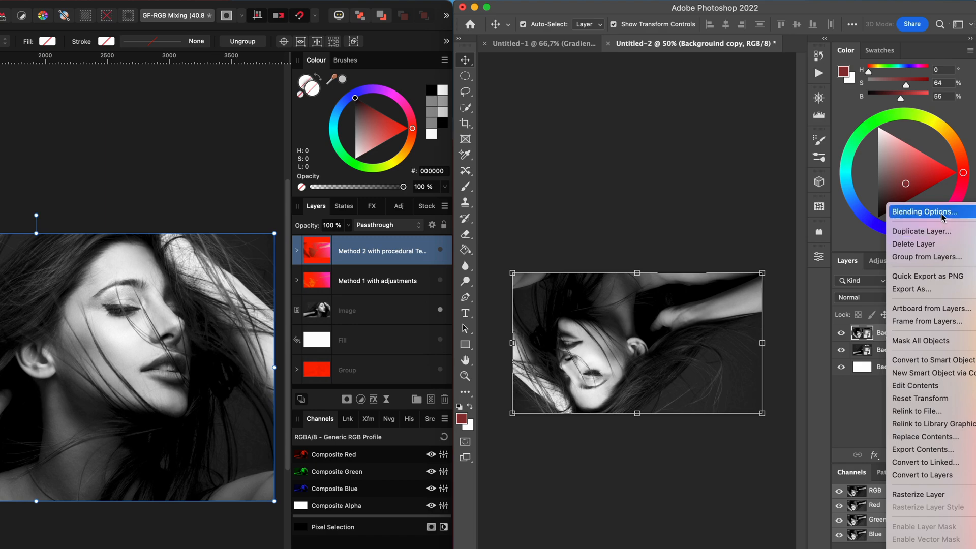
click(924, 212)
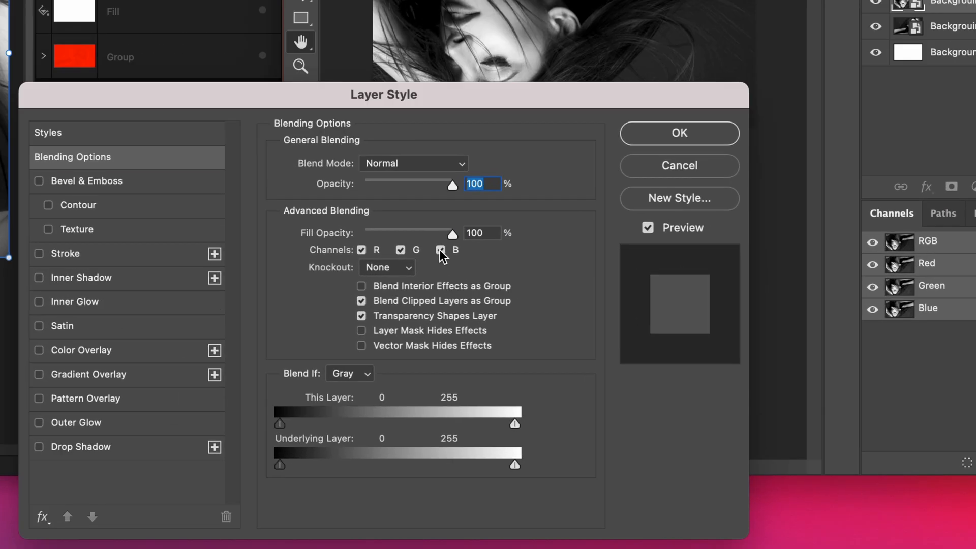
click(441, 249)
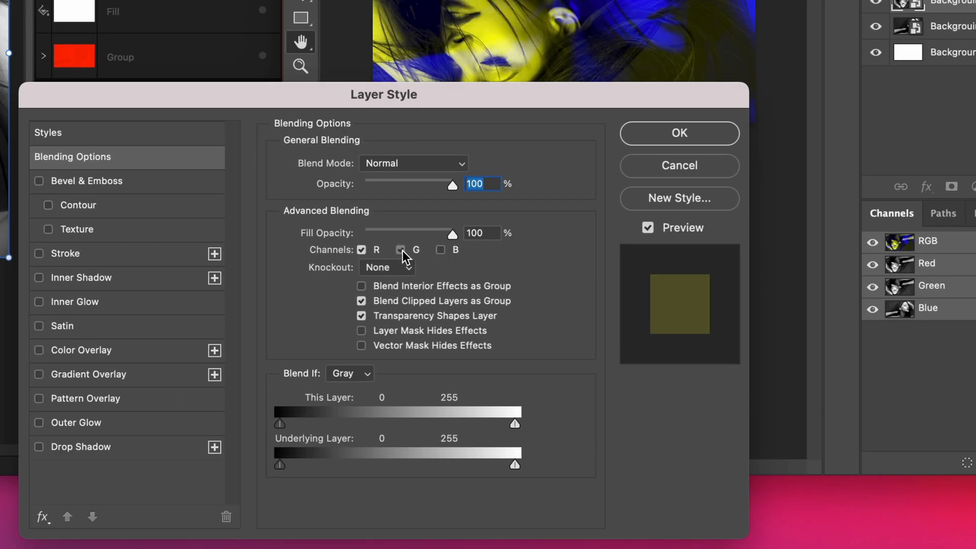
click(400, 250)
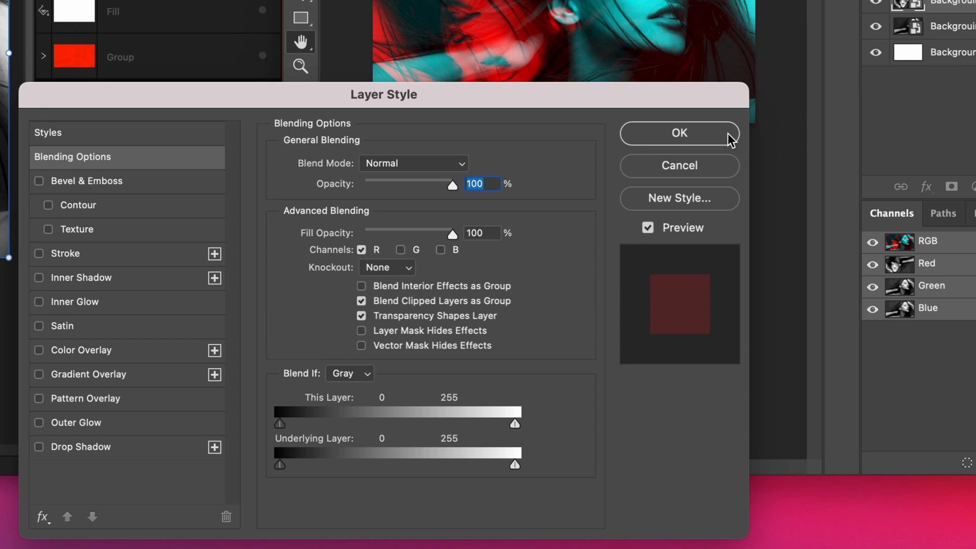
click(679, 133)
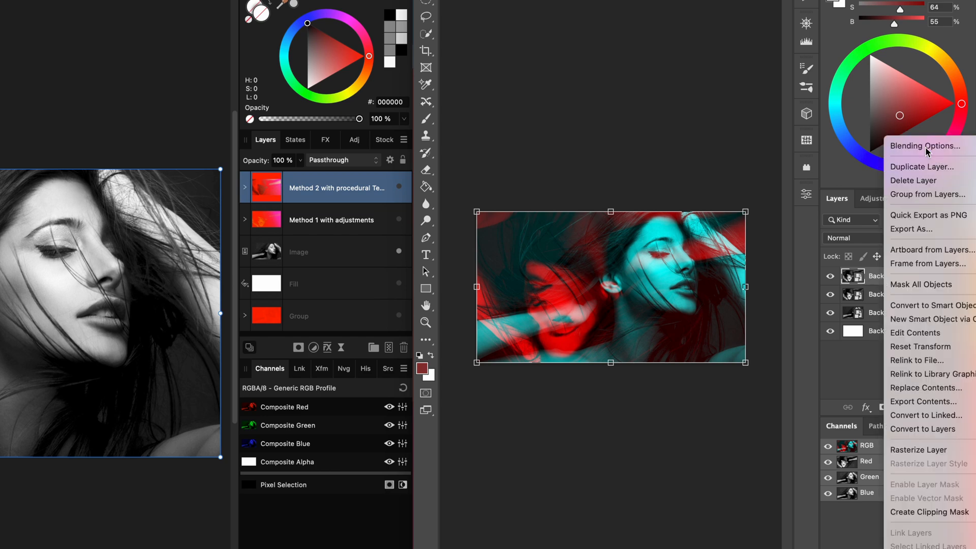
- Limit the second copy to the green channel at 50% opacity and restrict the gradient layers' channels
click(924, 146)
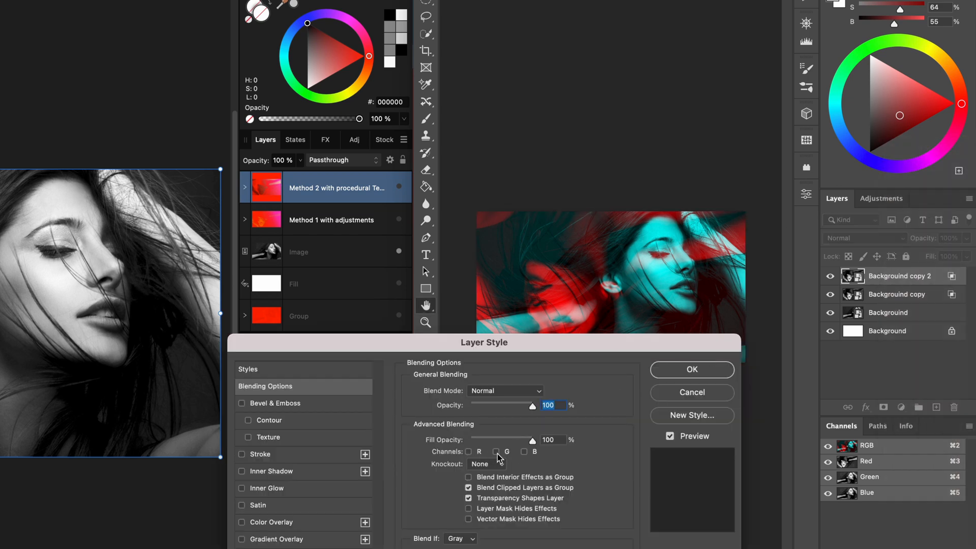
click(496, 452)
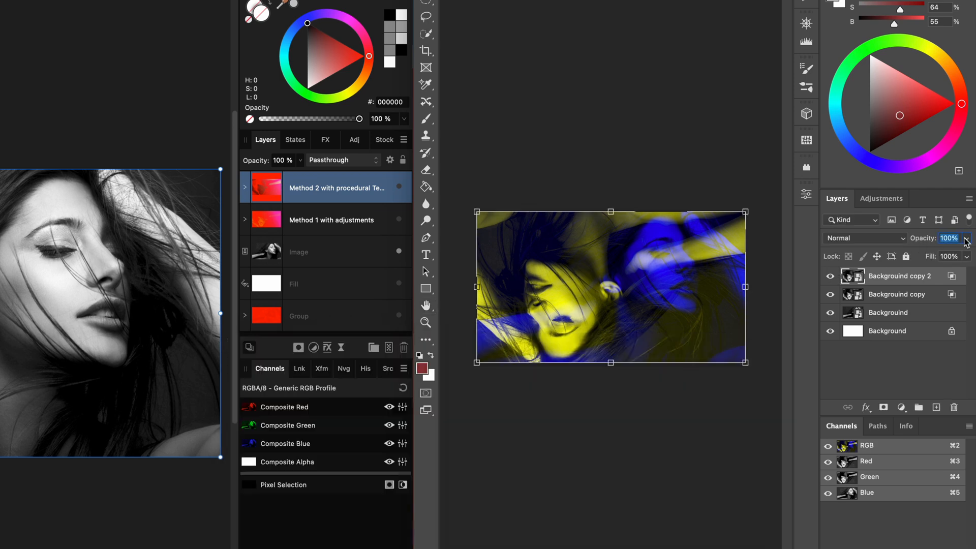
text(50)
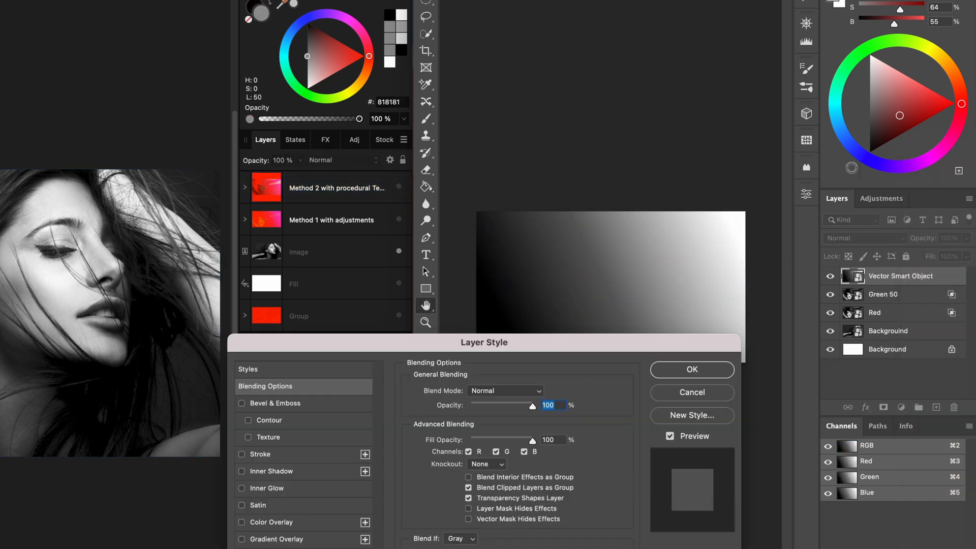
click(691, 369)
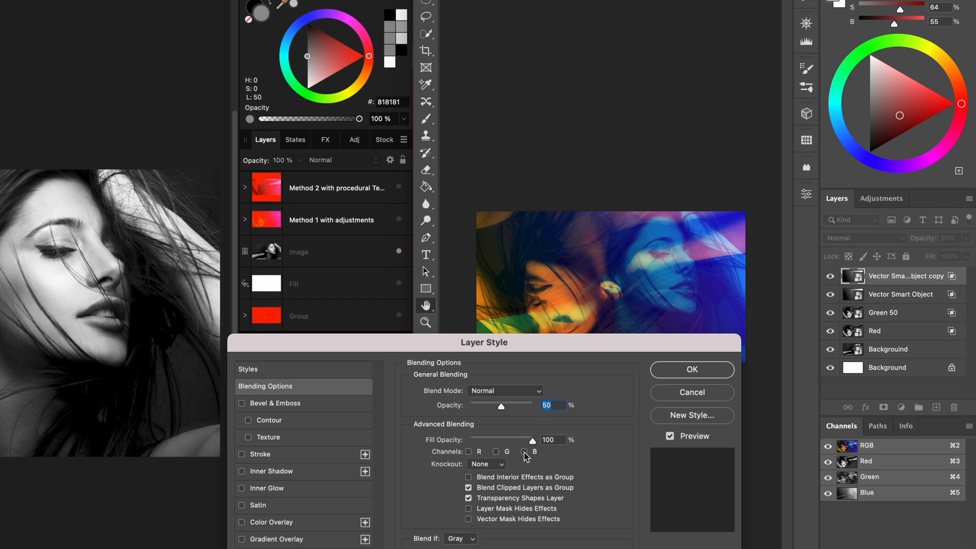
click(468, 452)
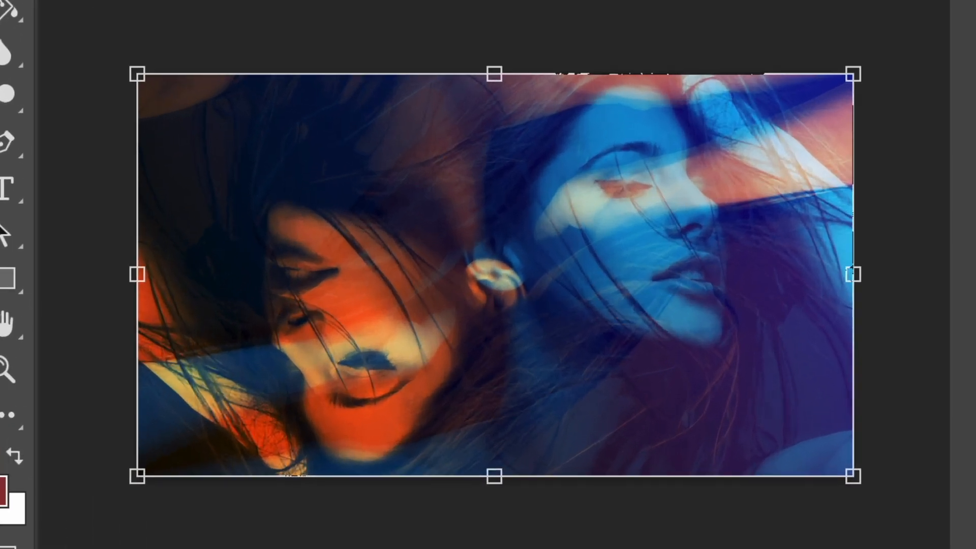
mouse_move(912, 19)
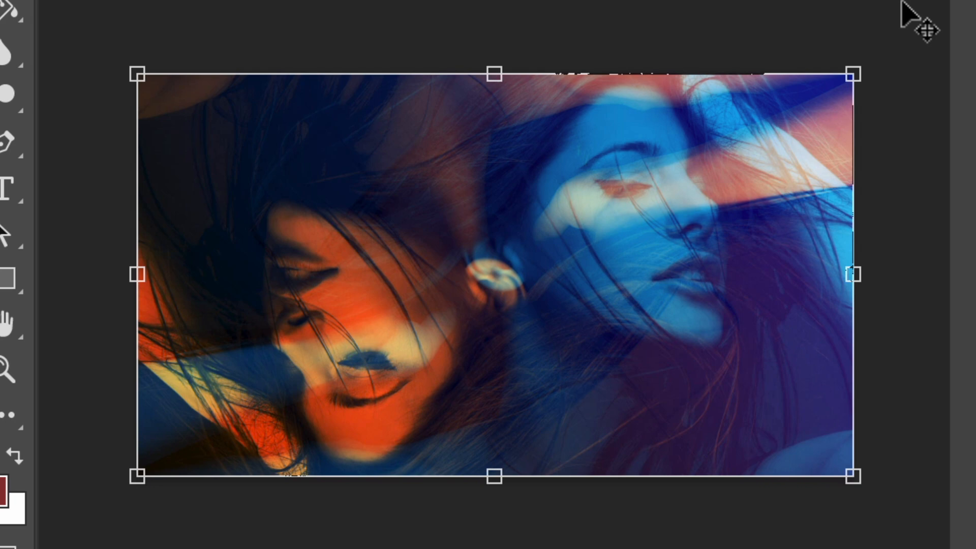
mouse_move(753, 535)
text(Gradient B)
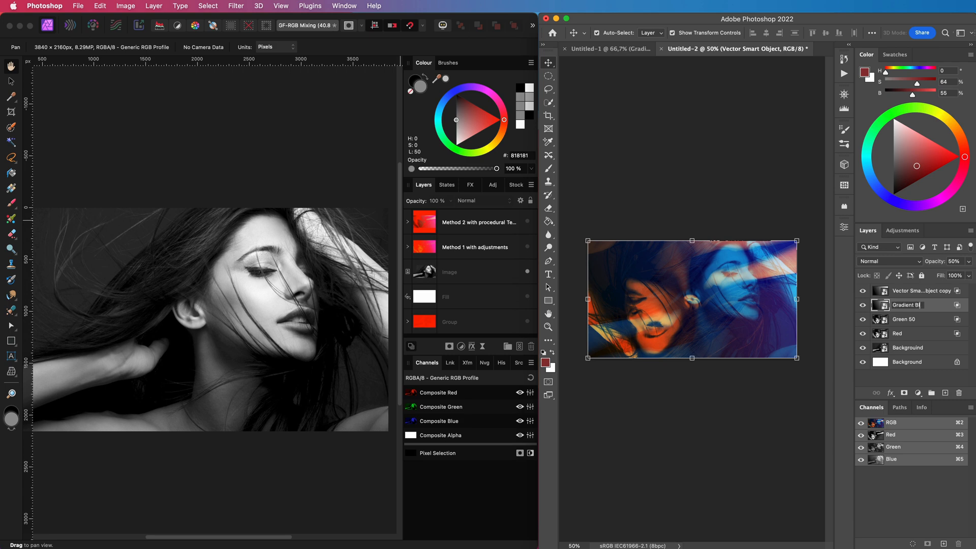
- Name the Photoshop layer Gradient Blue 50 and hide the colour layers
text(lue 50)
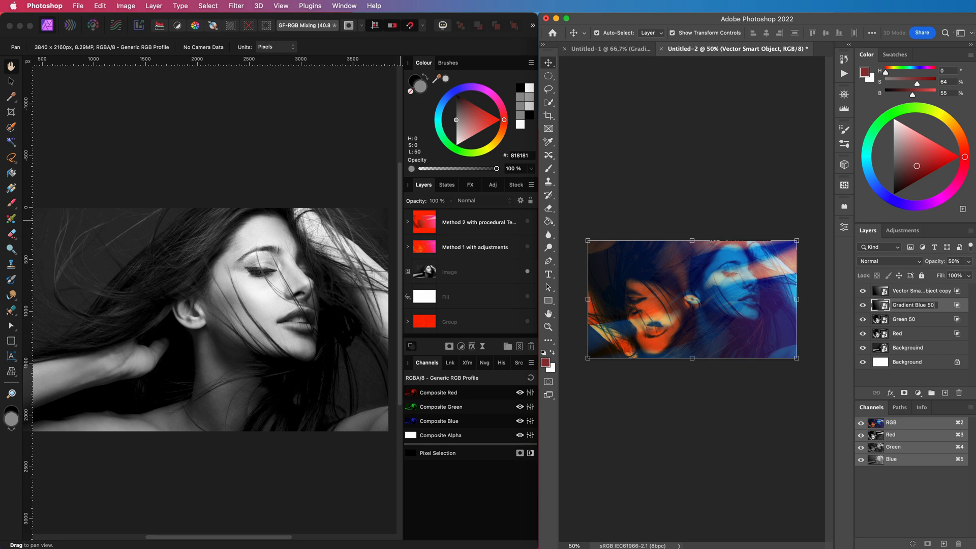
click(921, 290)
text(Gradient RG Overlay 50)
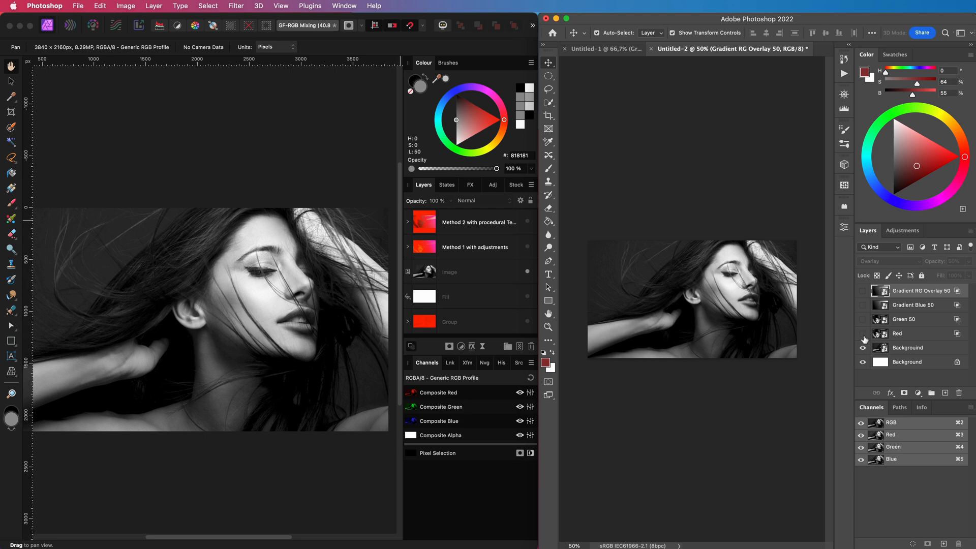
click(427, 275)
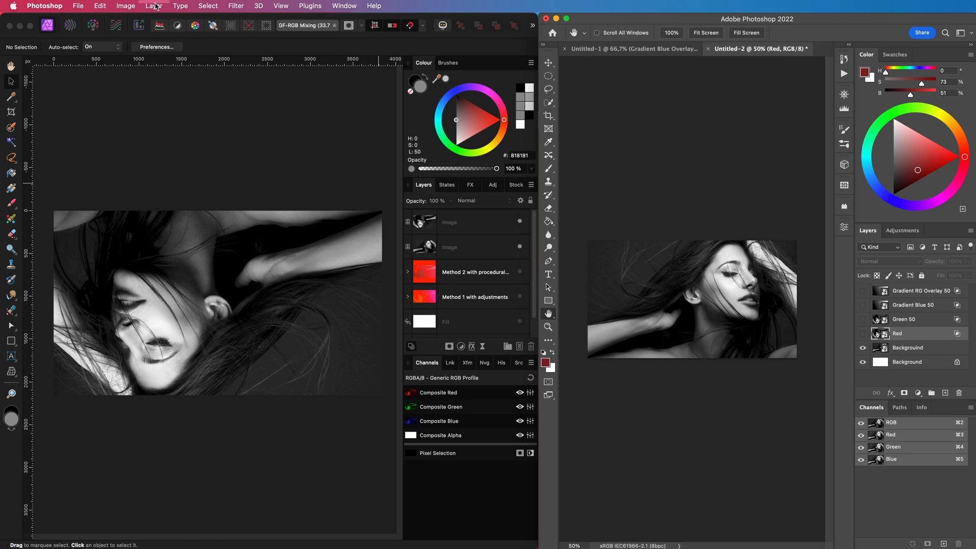
- Add a black Solid Color fill layer, then delete Color Fill 1 again
click(153, 6)
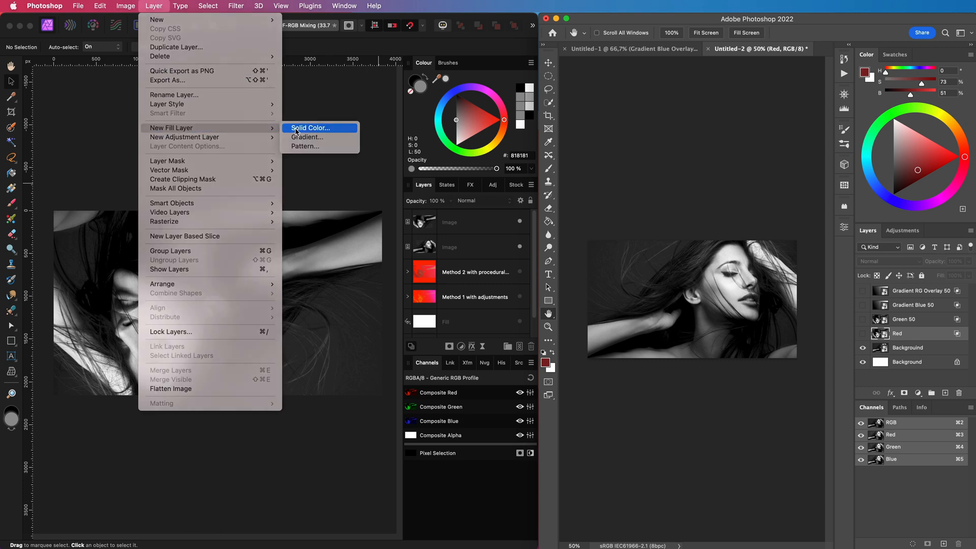
click(311, 127)
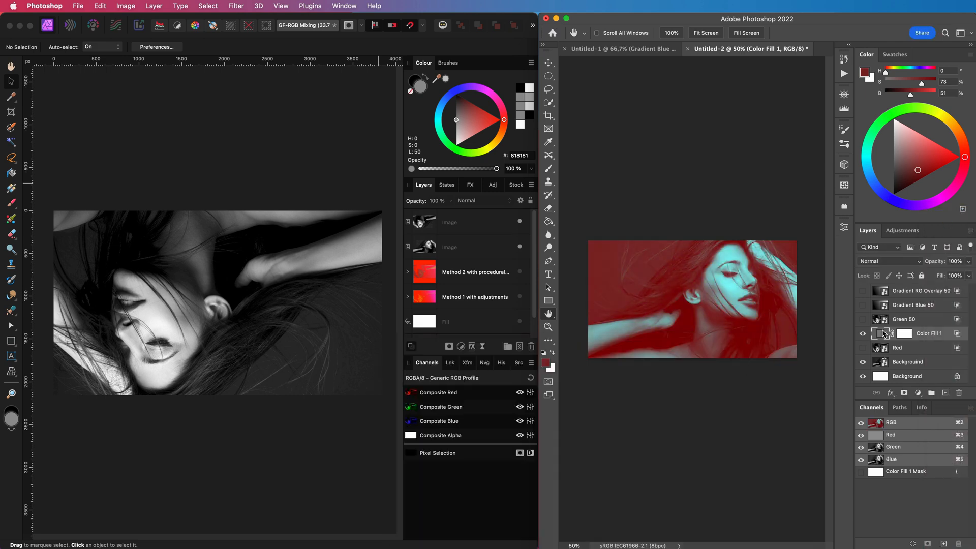
double_click(881, 333)
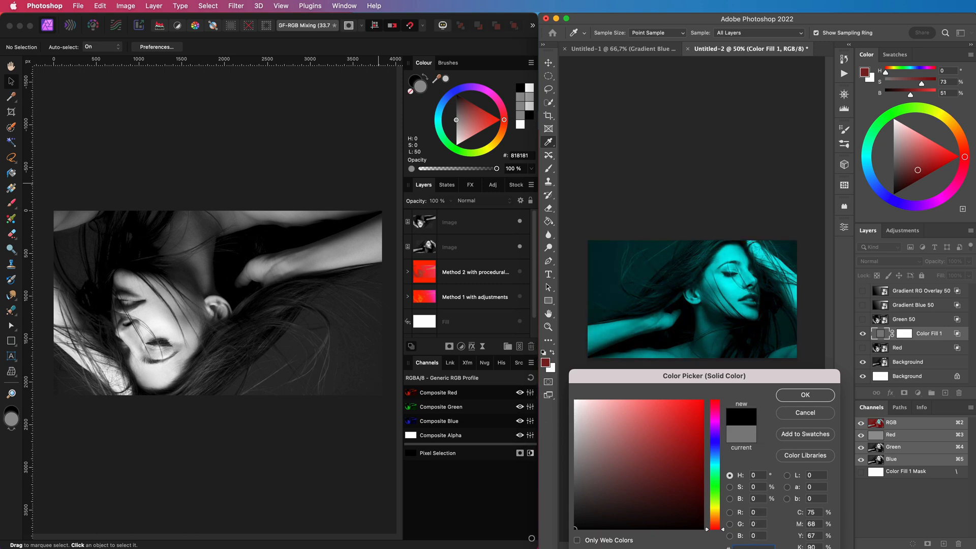
click(804, 396)
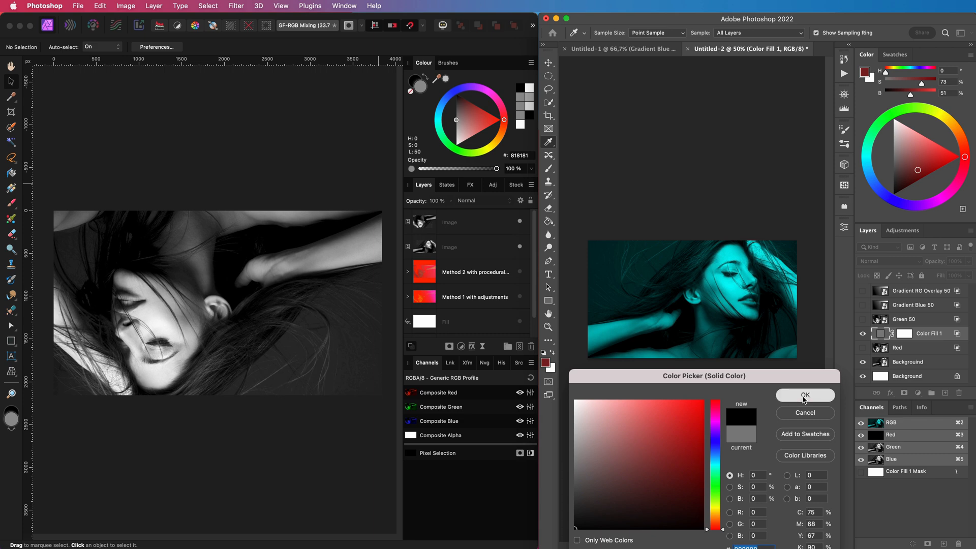
click(805, 396)
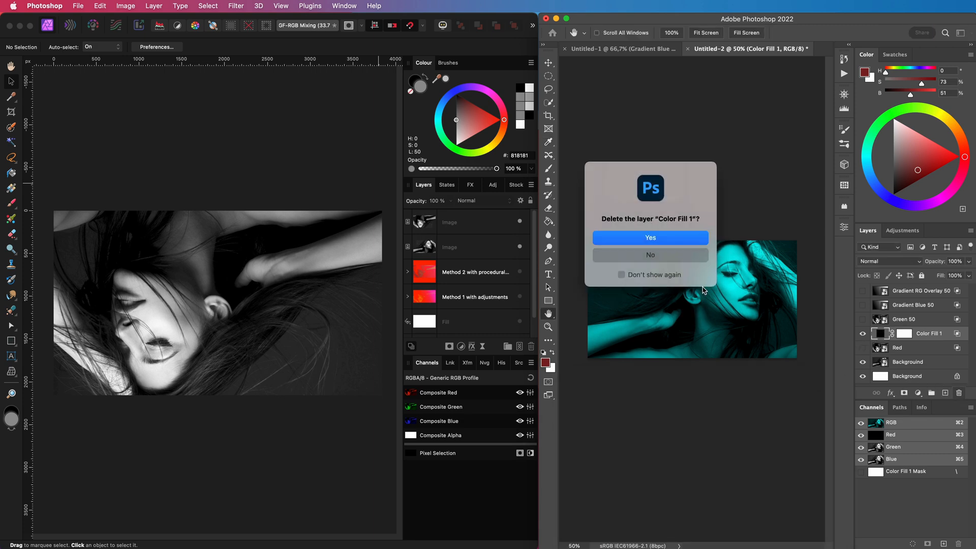
click(650, 238)
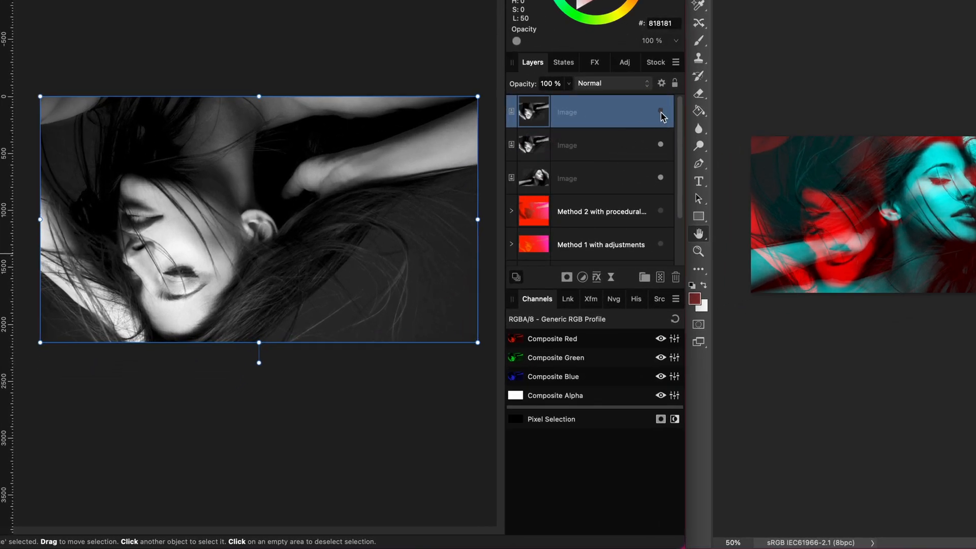
- Add a Curves adjustment to the second portrait layer and pick its colour channel
click(585, 145)
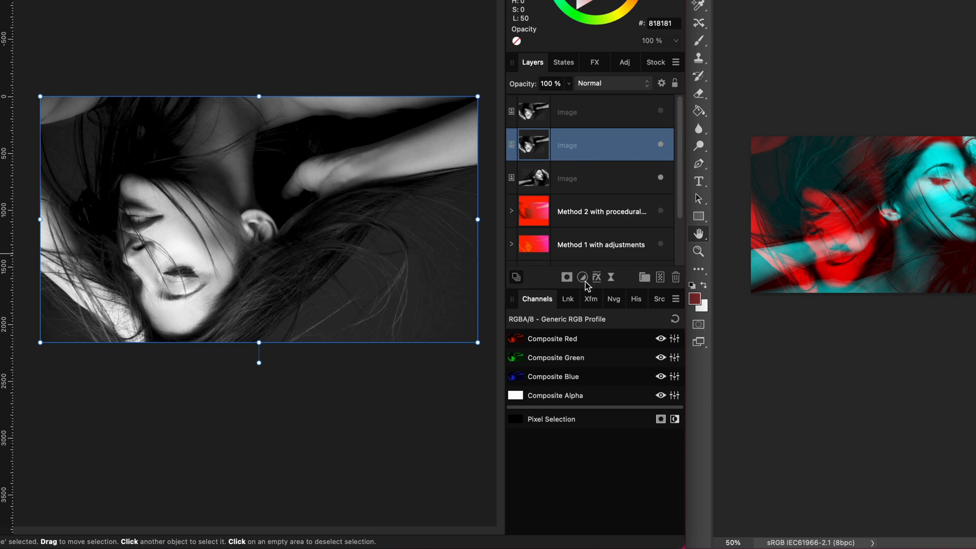
mouse_move(591, 299)
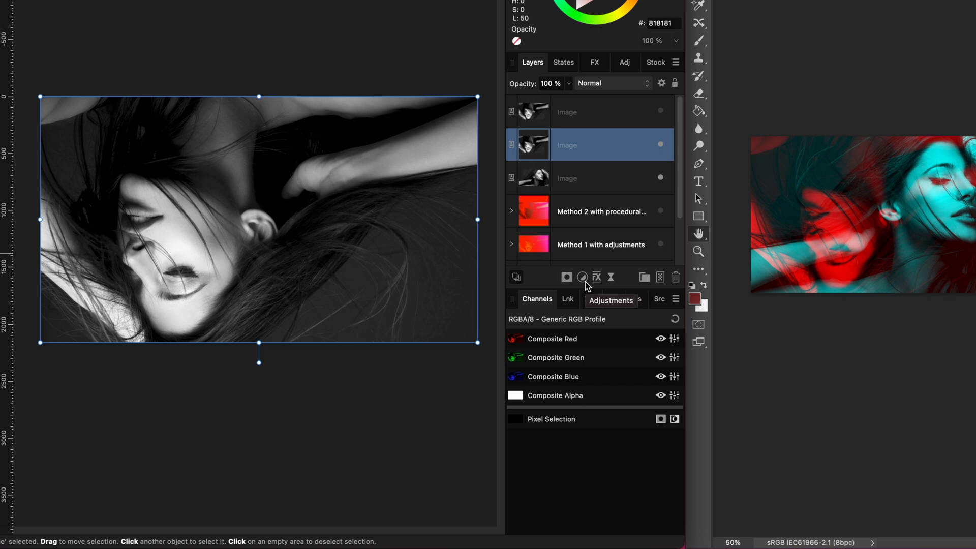
click(581, 277)
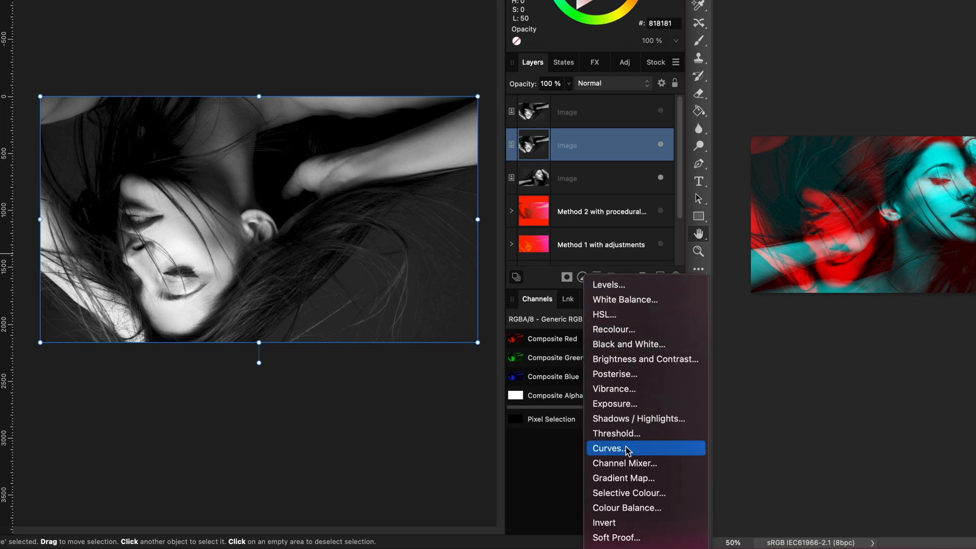
click(606, 449)
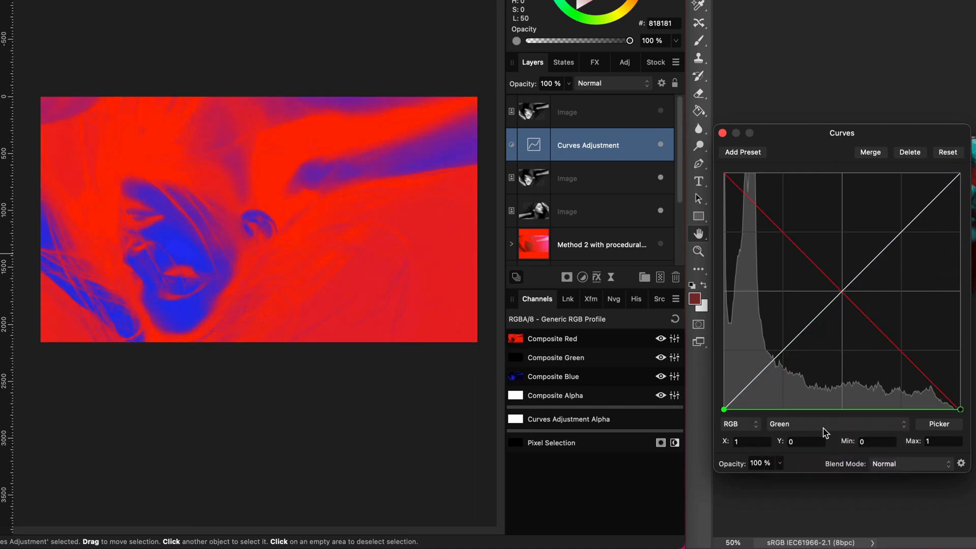
click(722, 133)
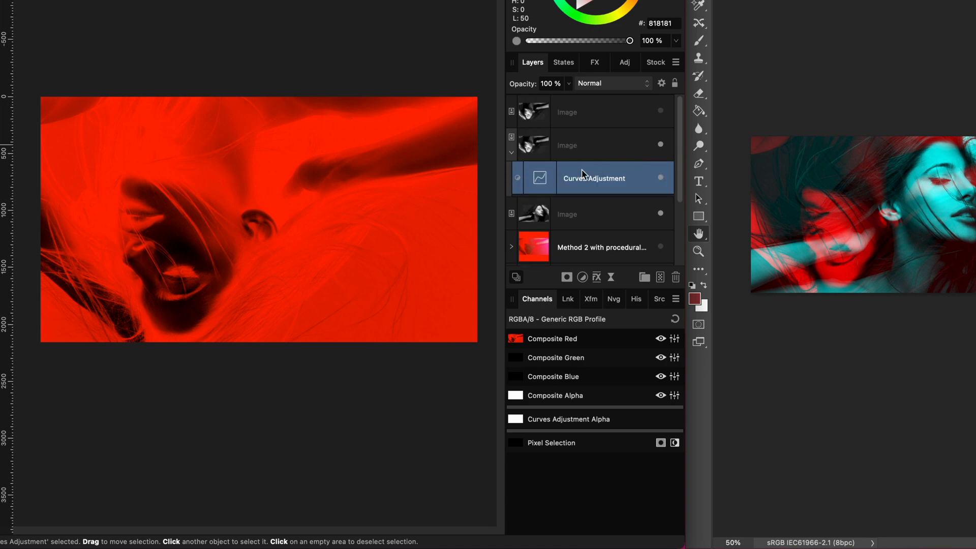
- Set the red-tinted photo layer's blend mode to Subtract
click(566, 144)
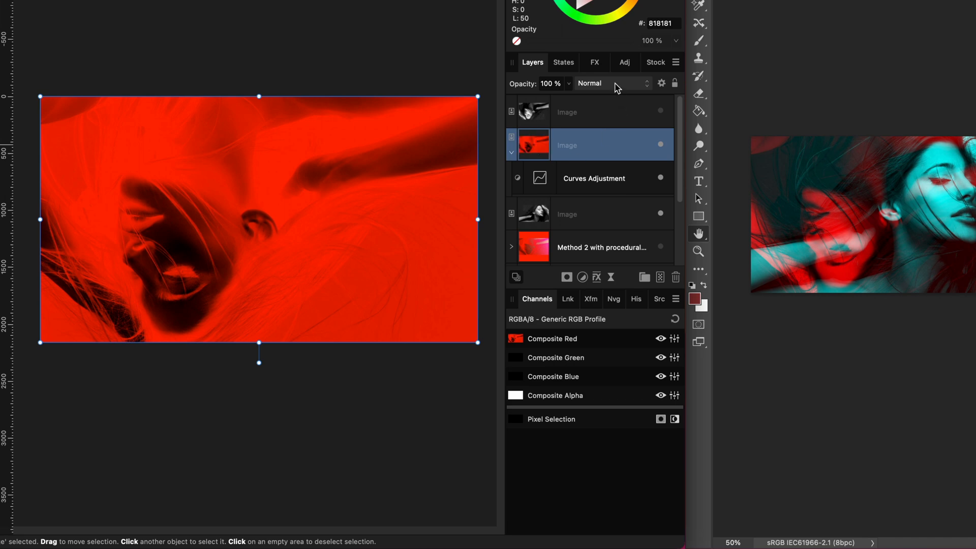
click(613, 84)
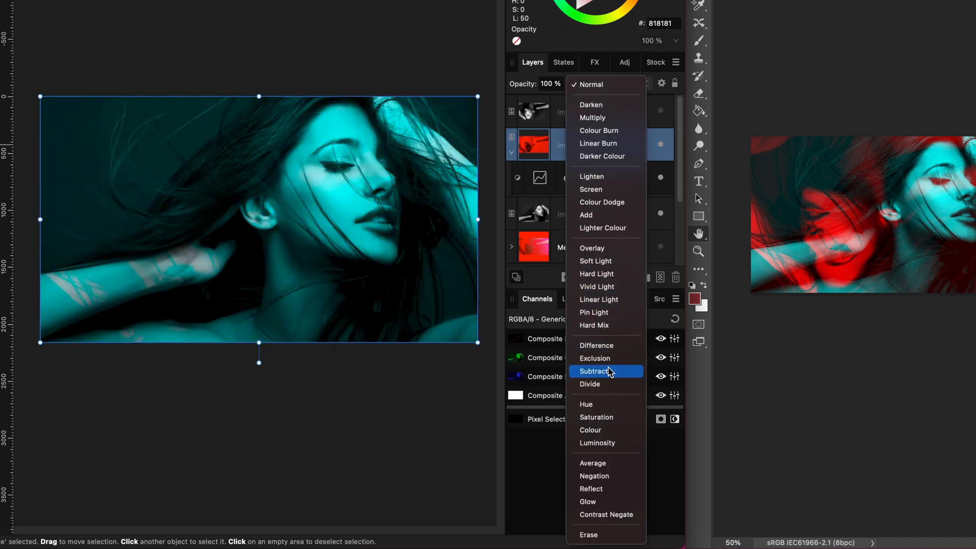
click(594, 371)
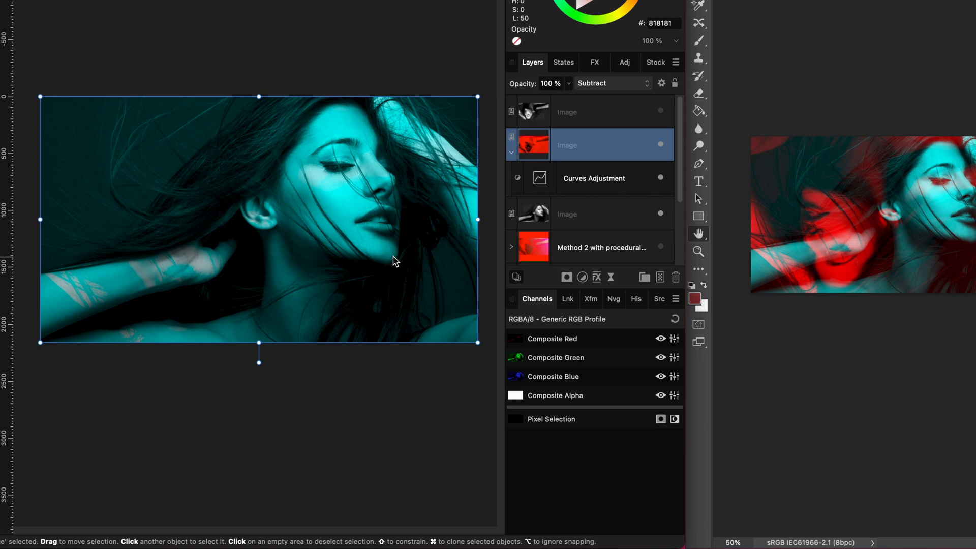
- Add a Curves adjustment to the top upside-down photo and set its blend mode to Add
click(591, 112)
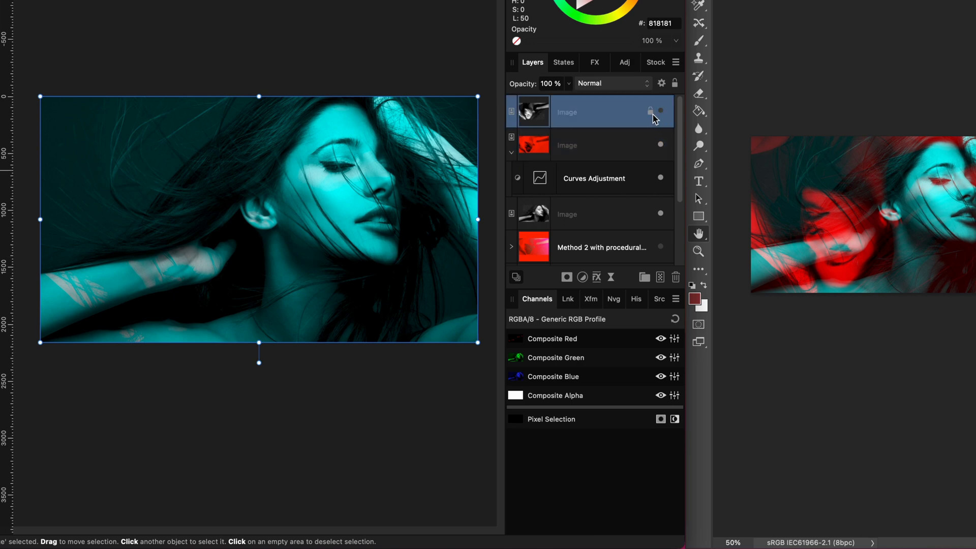
click(580, 277)
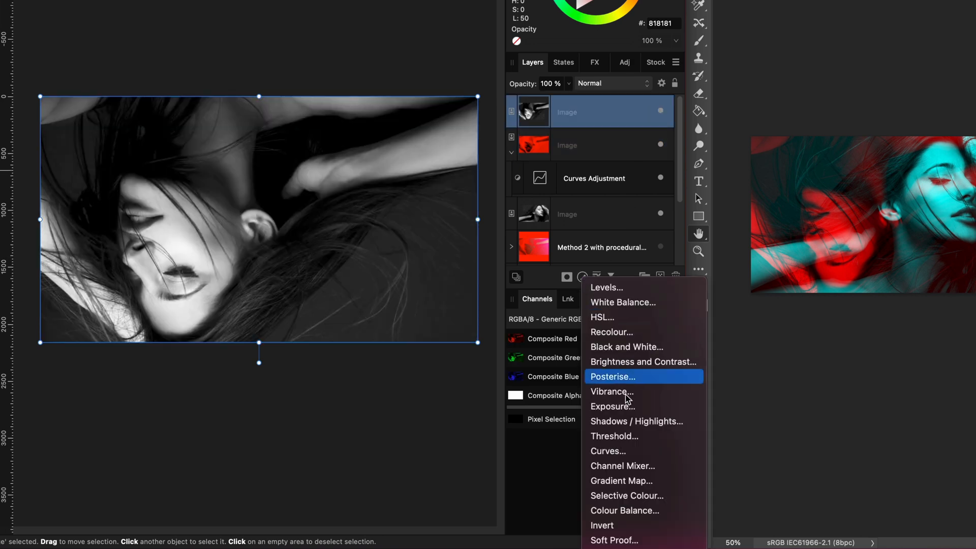
click(607, 451)
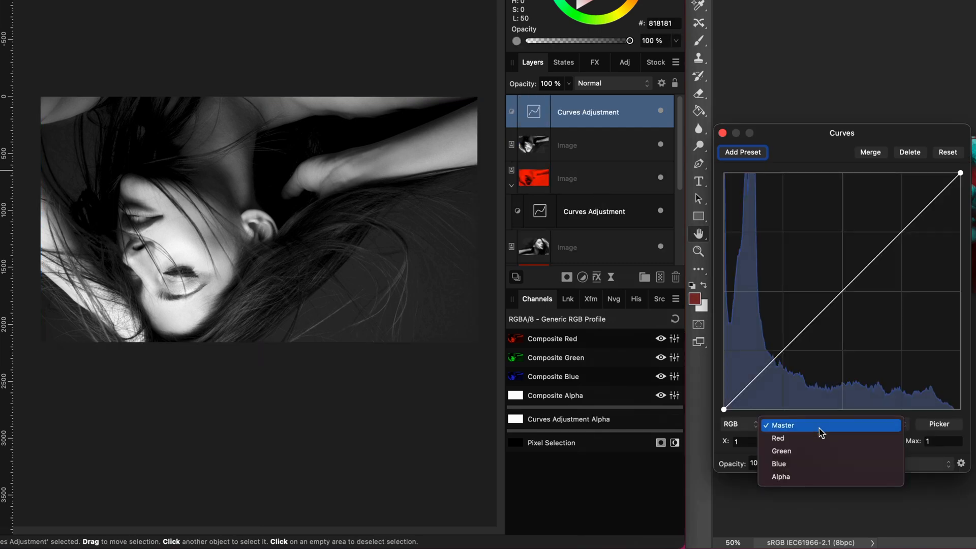
click(781, 451)
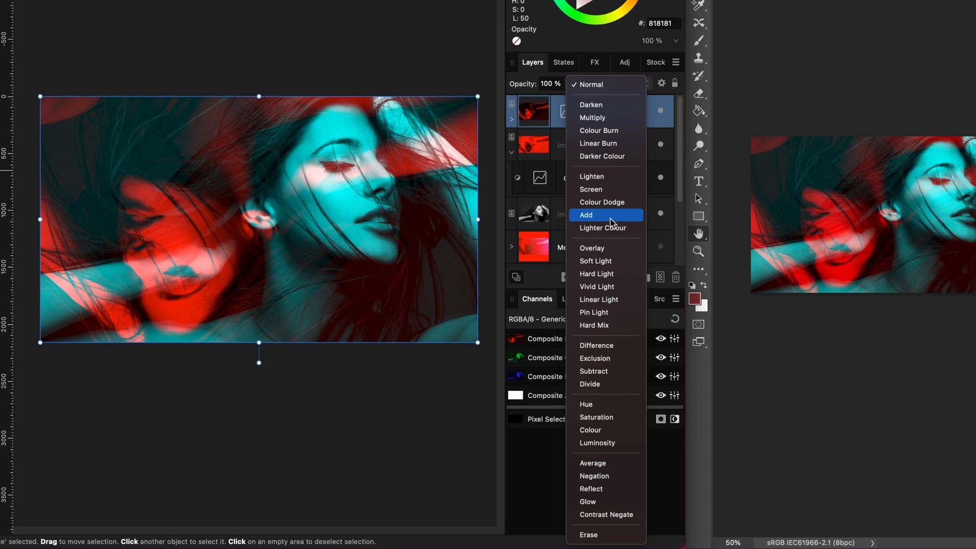
click(585, 215)
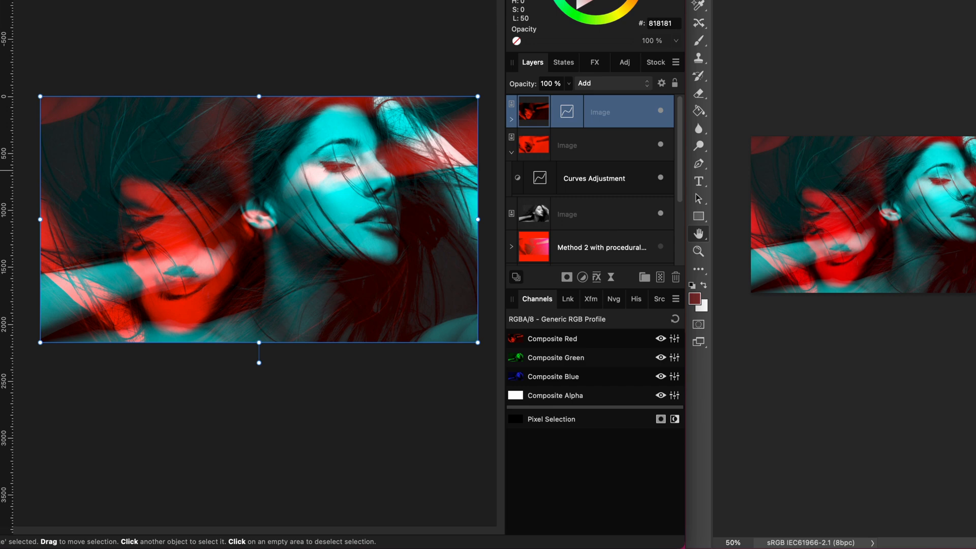
- Adjust the photo's blend ranges, group the layers, and start naming the group Red
click(662, 83)
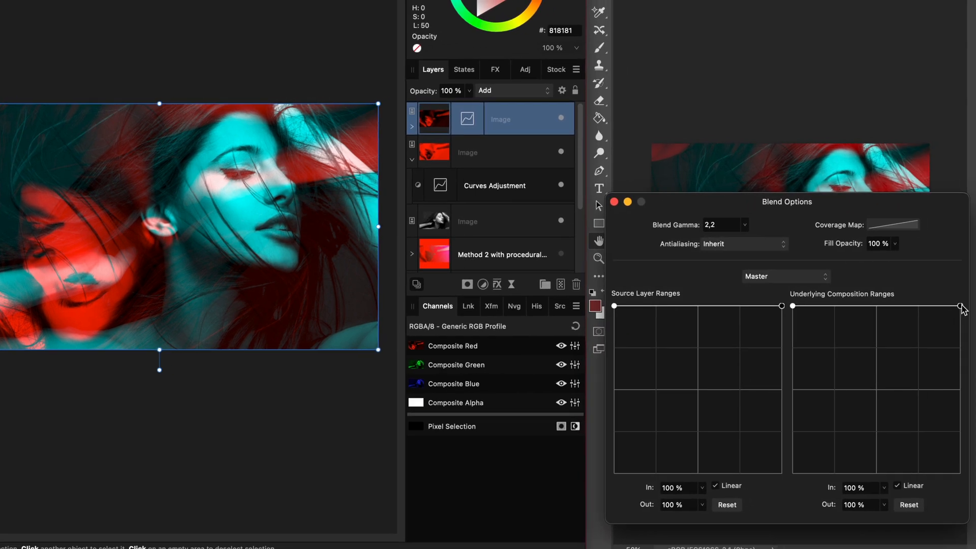
drag(961, 305, 965, 471)
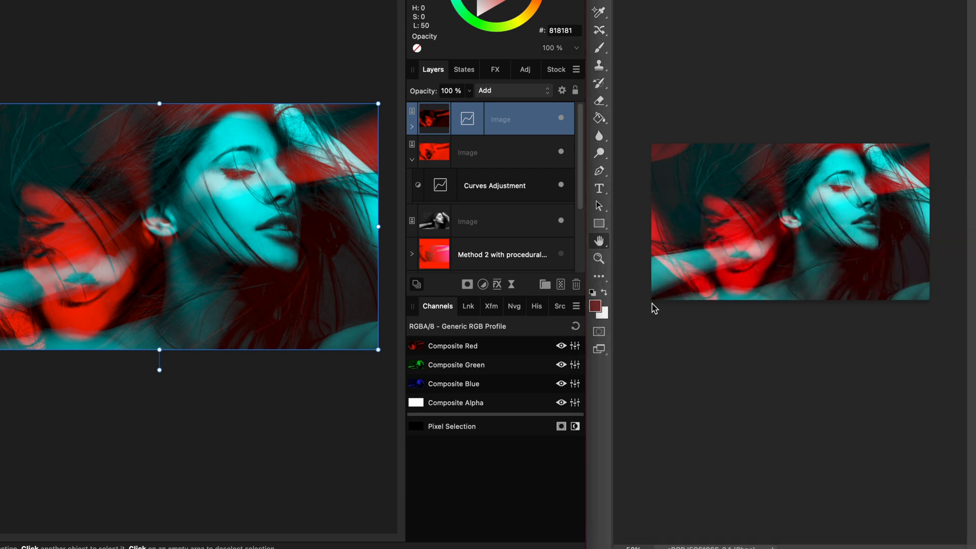
mouse_move(910, 147)
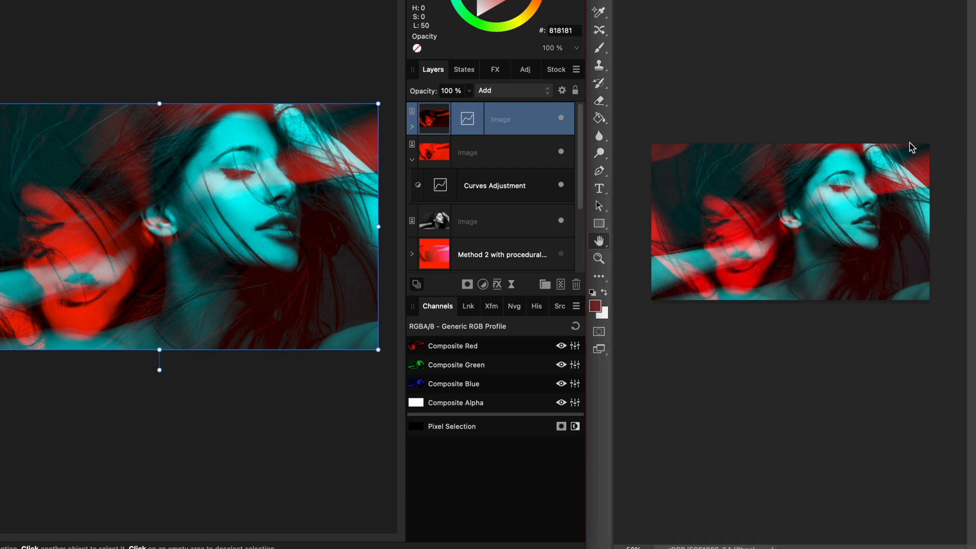
click(510, 152)
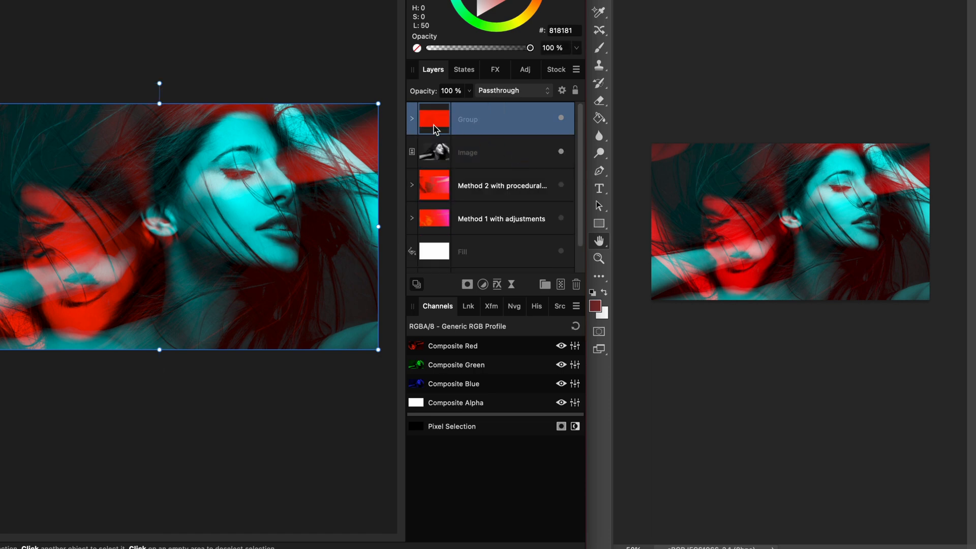
mouse_move(439, 131)
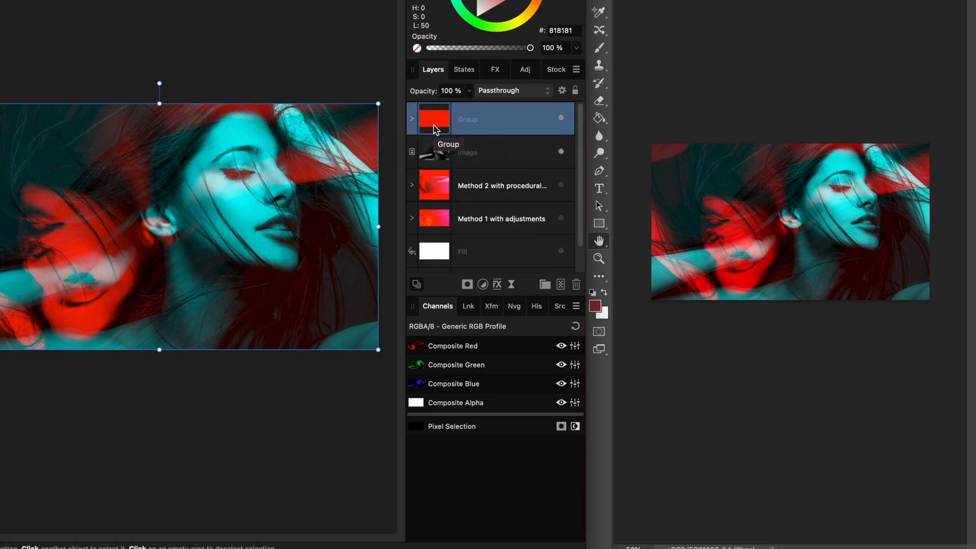
double_click(492, 119)
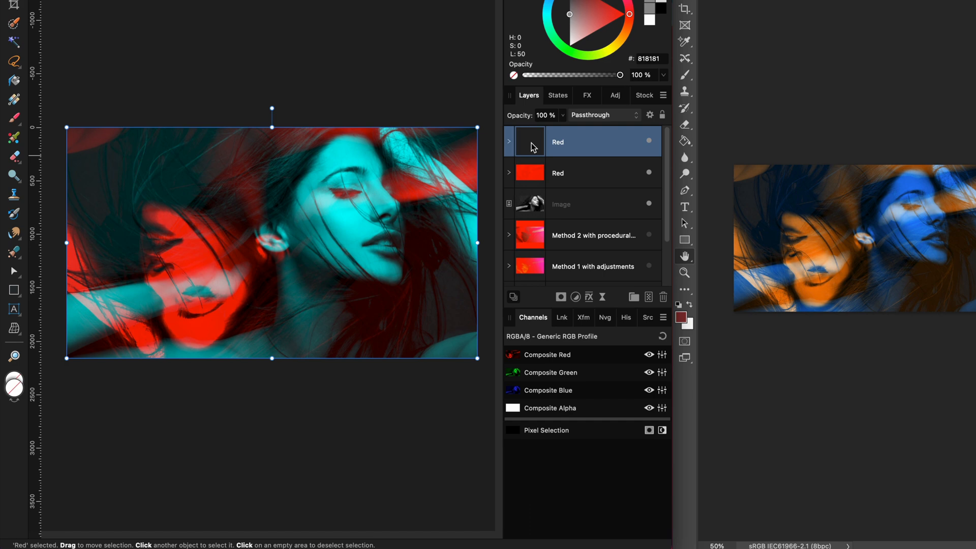
- Rename the duplicated group to Green
double_click(581, 142)
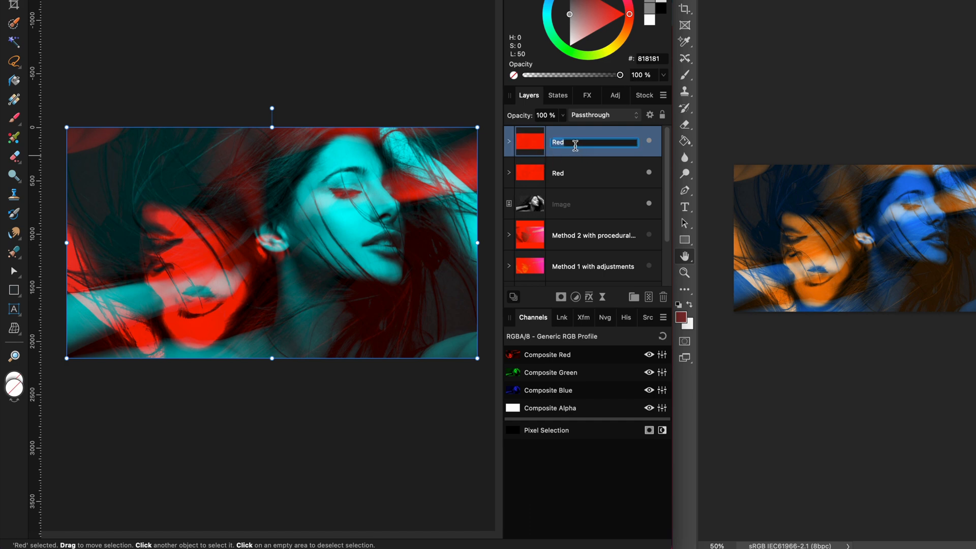
text(Green)
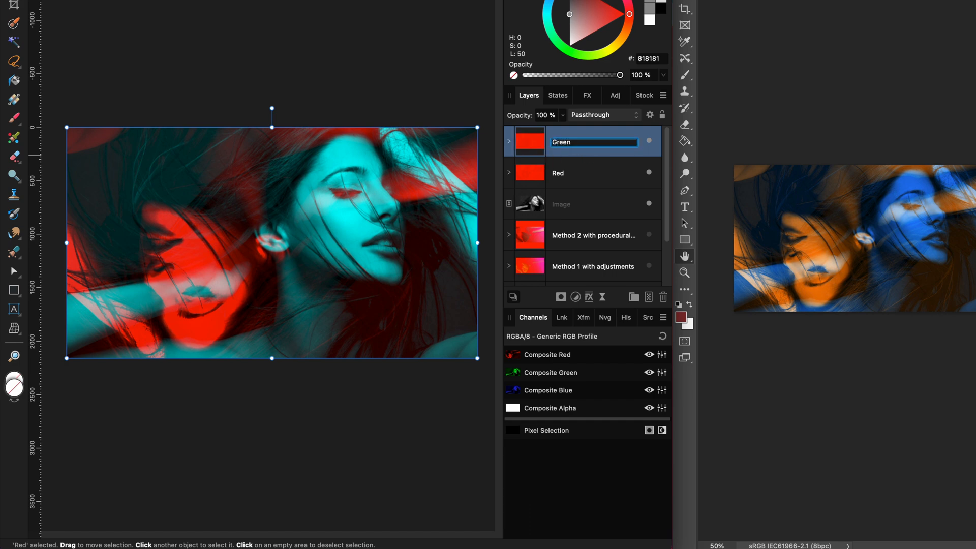
click(509, 141)
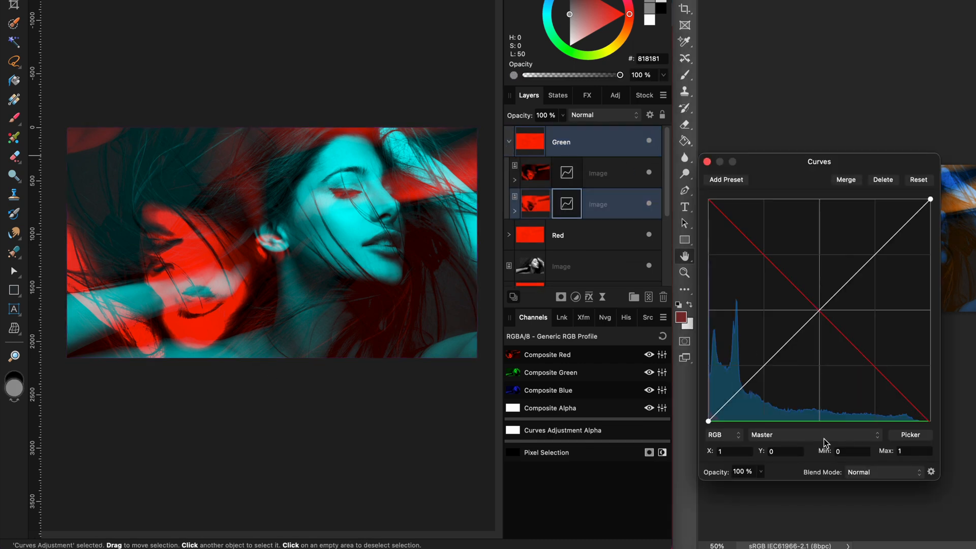
- Switch both photos' Curves adjustments to the green channel
click(812, 435)
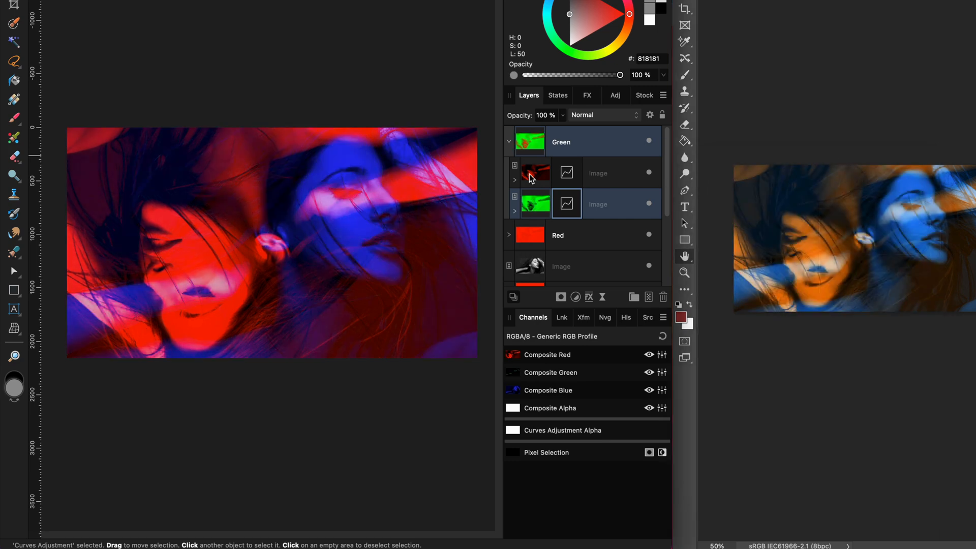
double_click(566, 173)
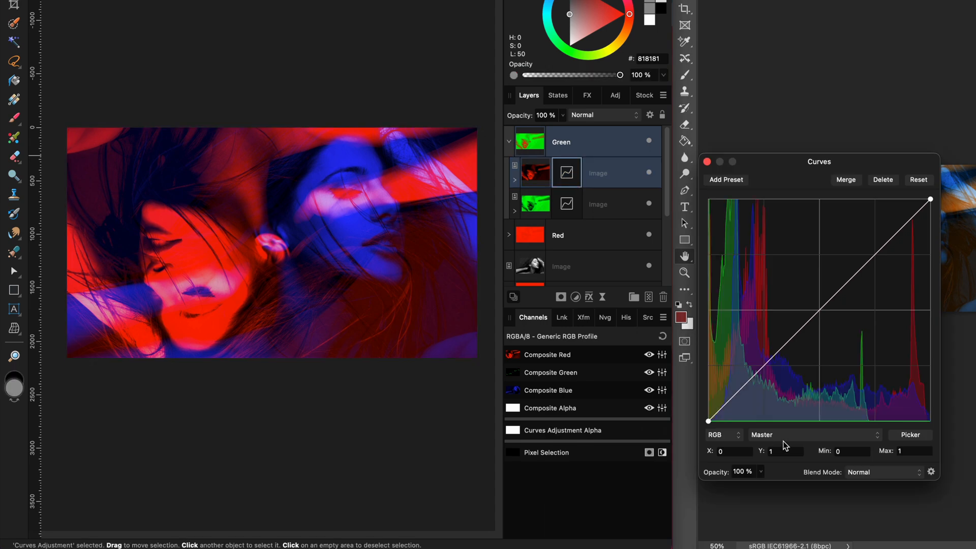
click(813, 435)
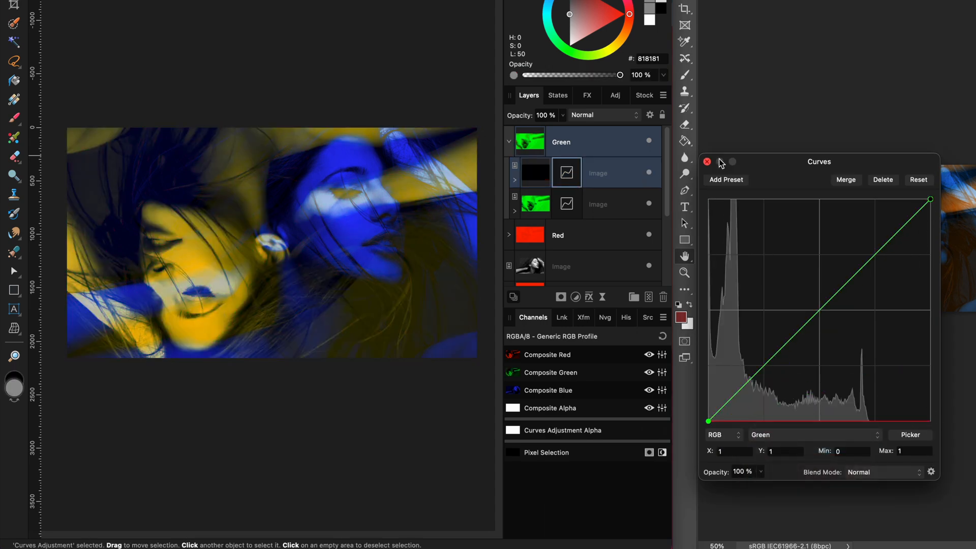
click(707, 161)
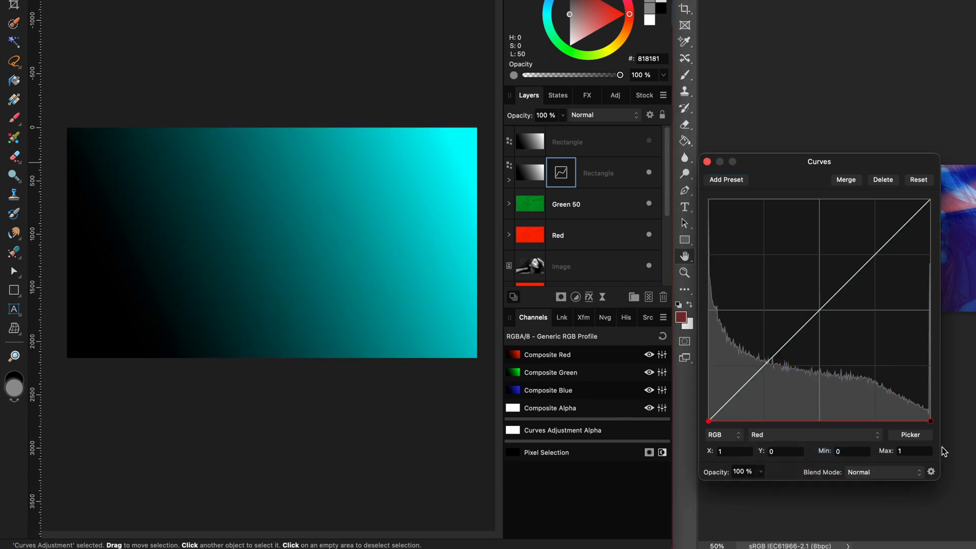
- Change the black-to-cyan gradient rectangle's settings in the Layers panel
click(603, 115)
text(Gradient RG)
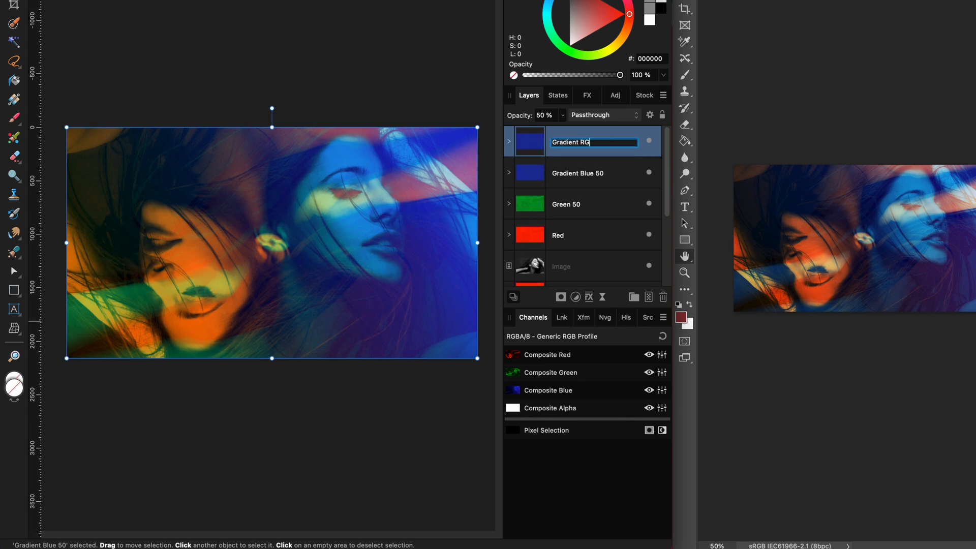
- Name the group Gradient RG 'Overlay 40', switch its curves to green, and select it
text(Overlay 40)
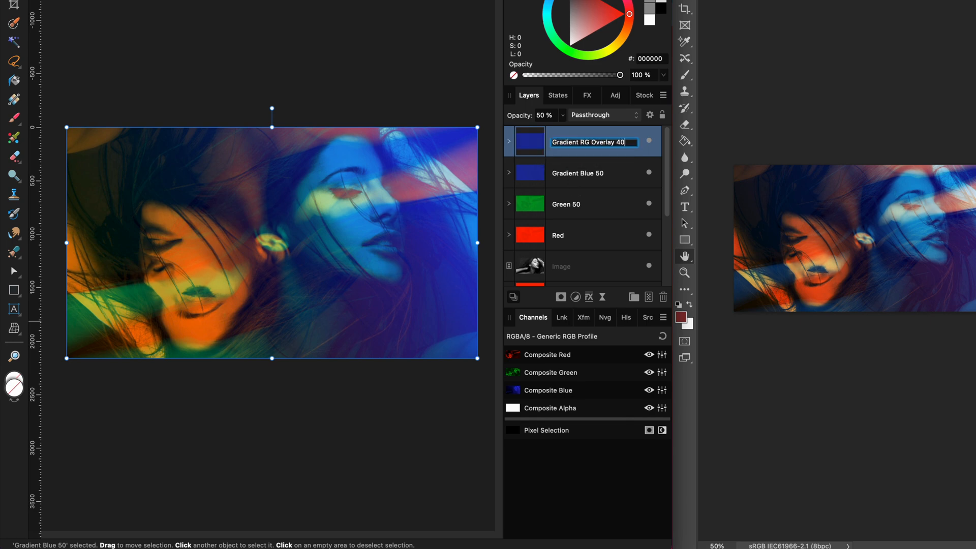
click(510, 142)
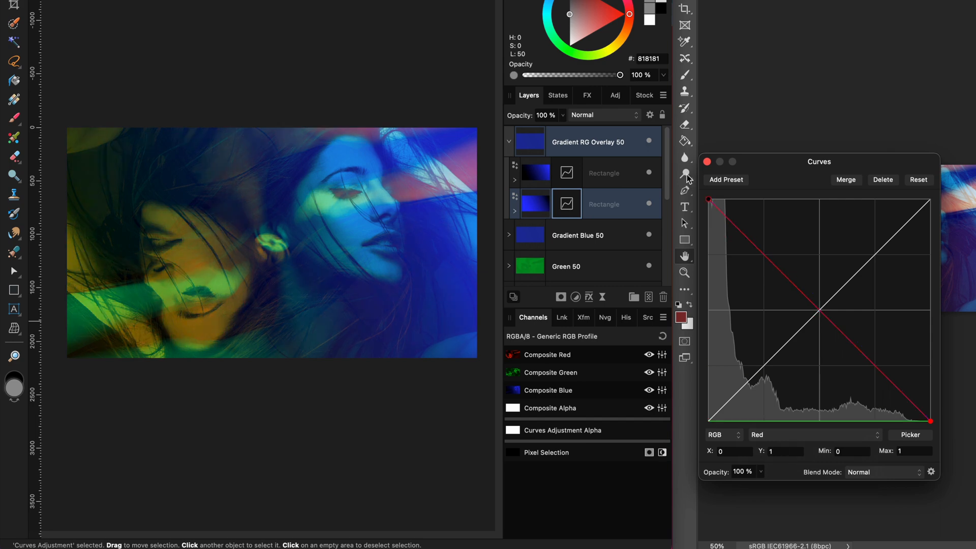
click(814, 435)
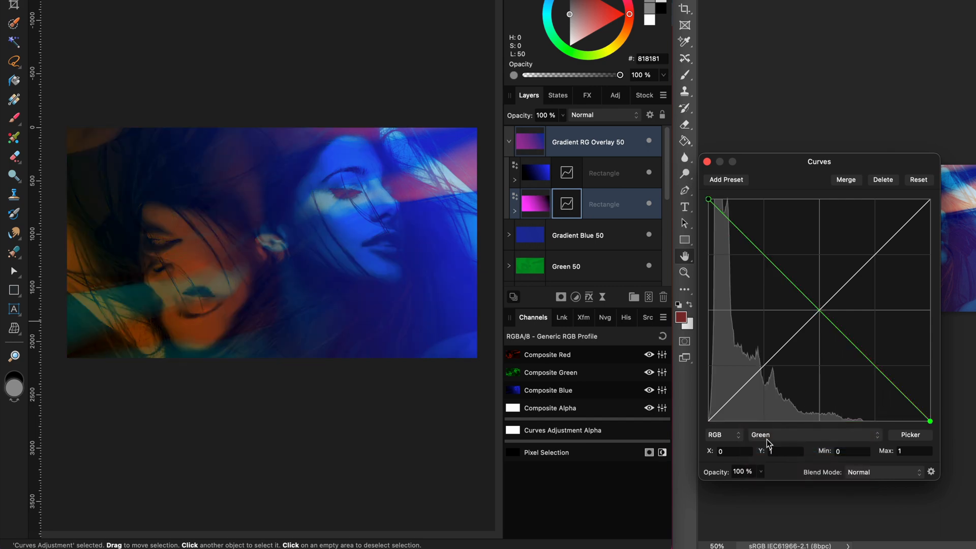
click(809, 435)
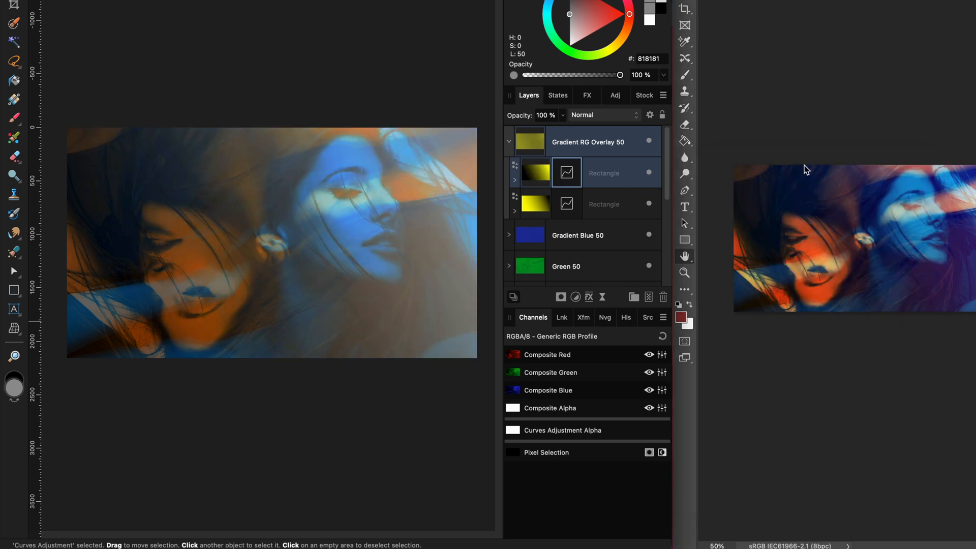
click(585, 142)
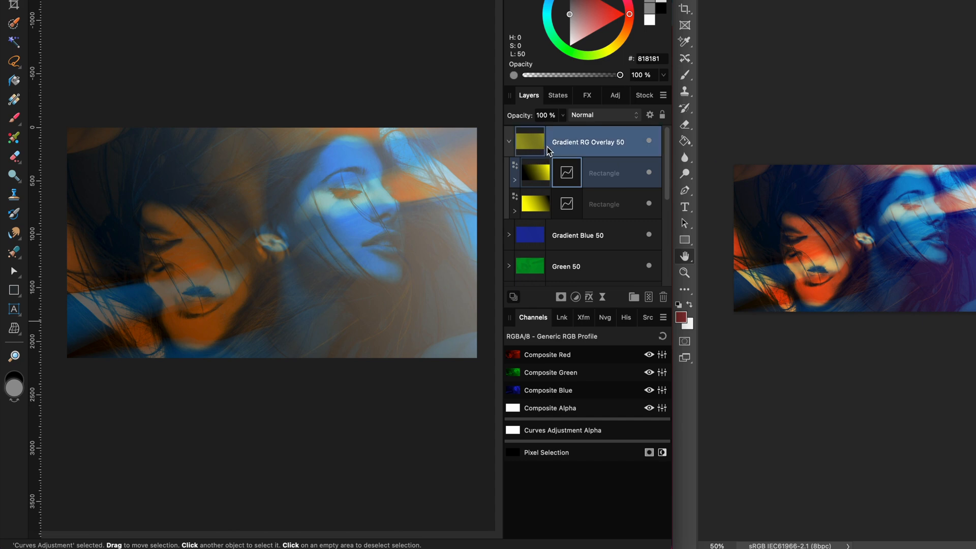
click(586, 142)
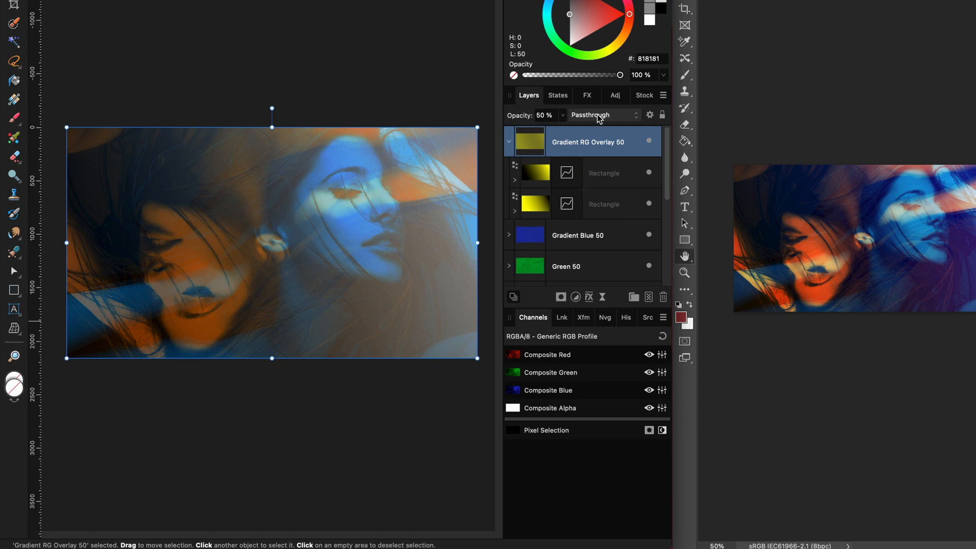
- Set the Gradient RG Overlay 50 group's blend mode to Overlay
click(601, 115)
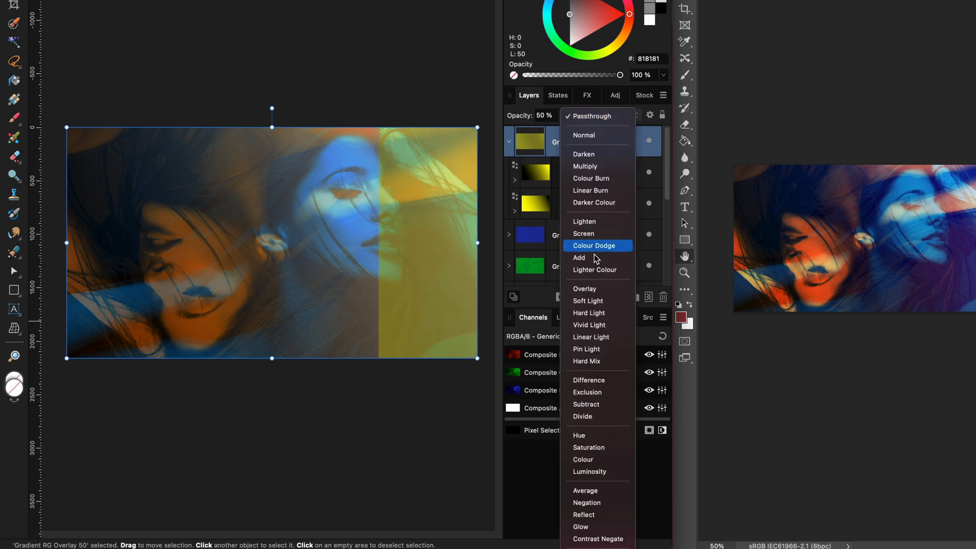
click(585, 288)
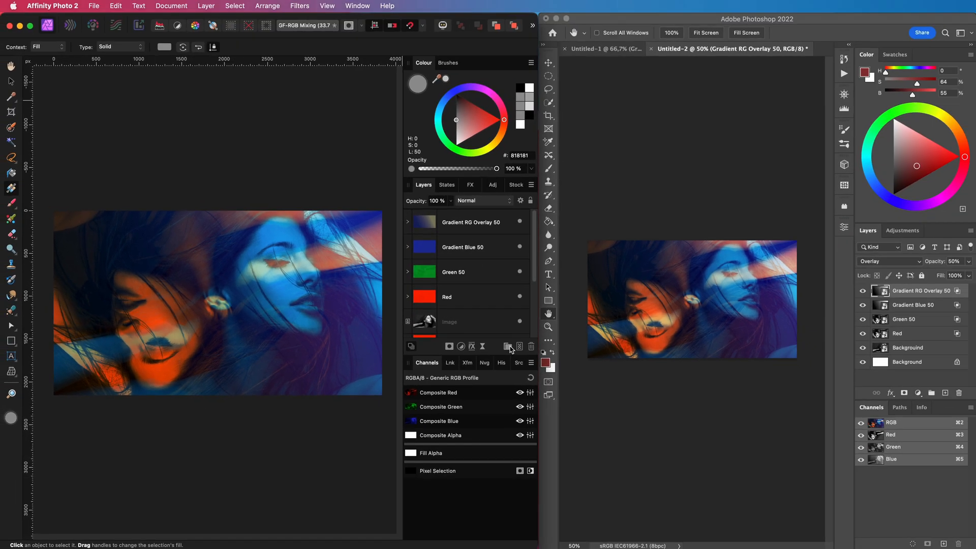
mouse_move(507, 346)
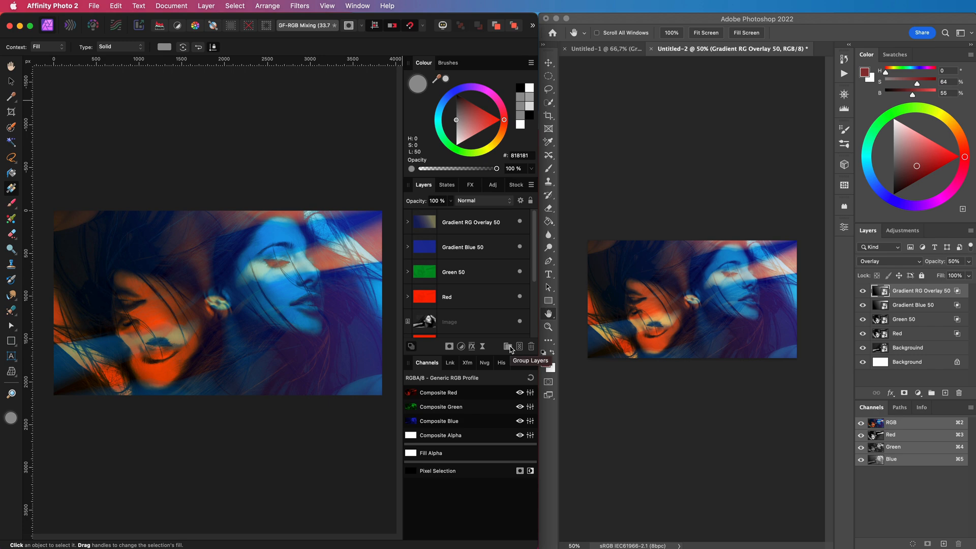
- Group the colour layers as Adjustments and select the black-and-white photo layer
click(508, 346)
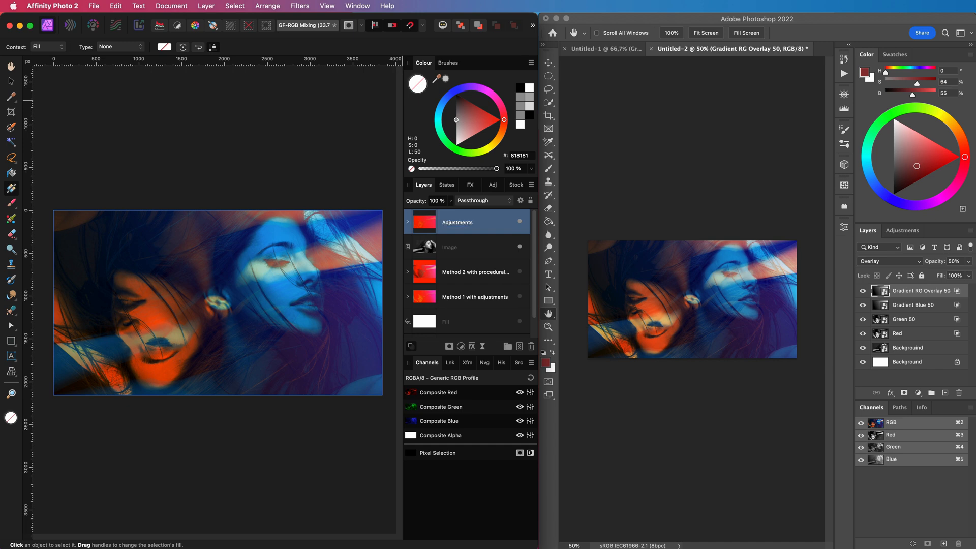
click(463, 222)
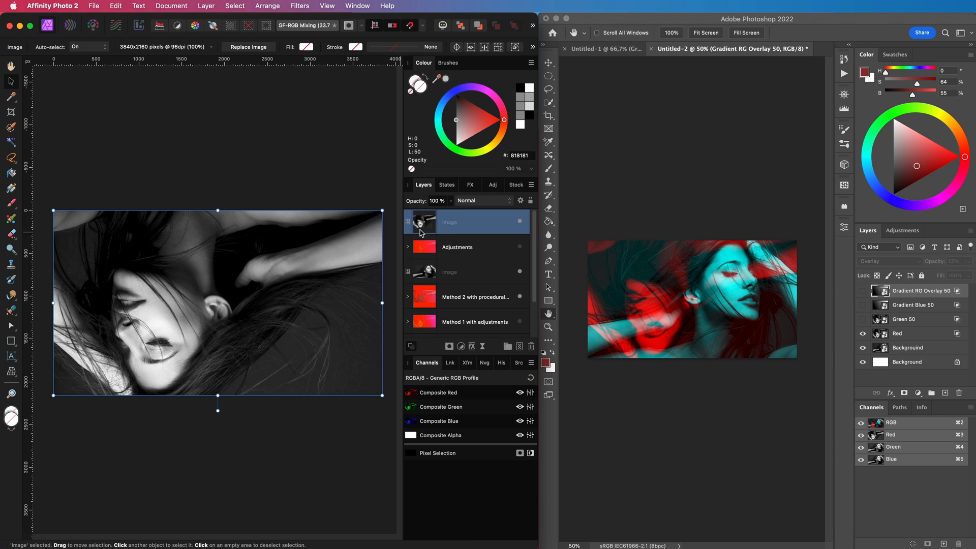
scroll(down, 3)
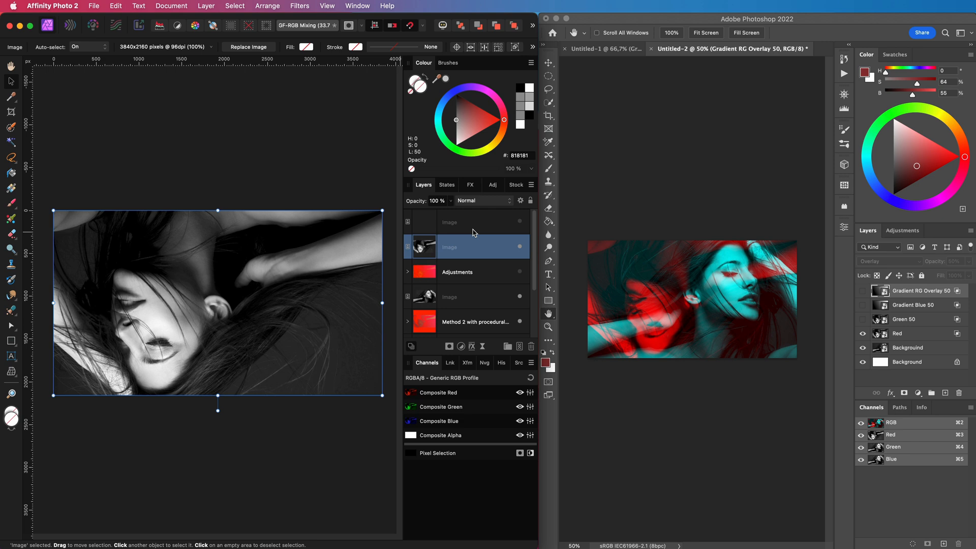
mouse_move(491, 223)
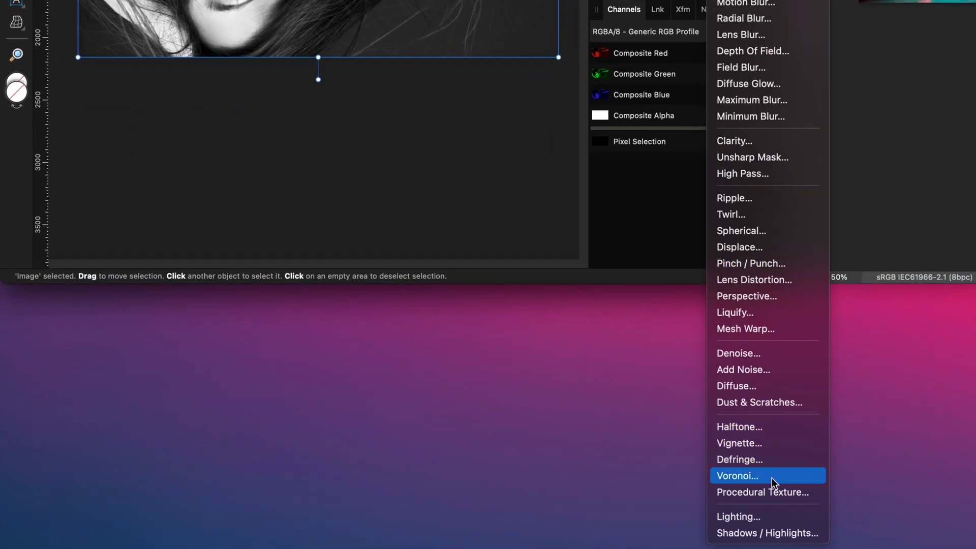
- Give the photo copy a live procedural texture with equations A = 1-R and R = 1
click(763, 492)
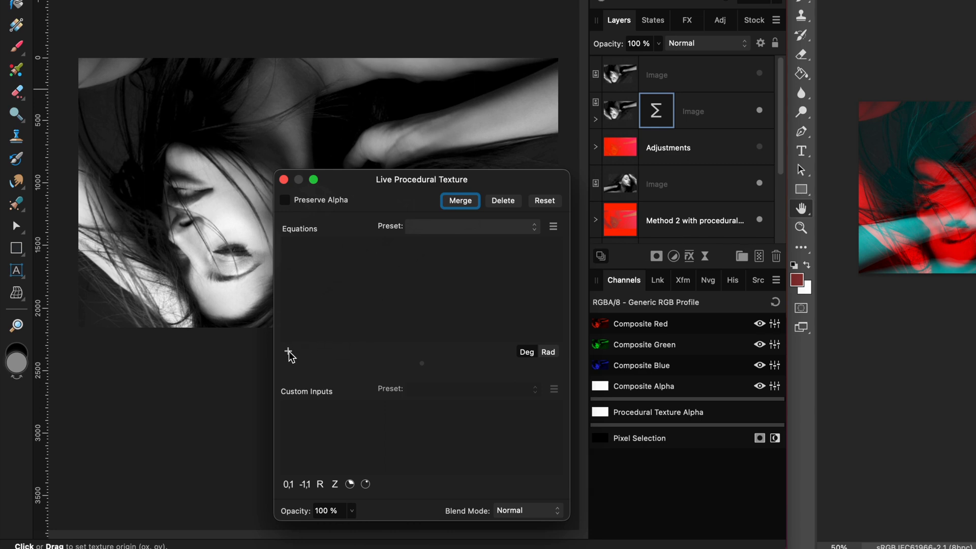
click(288, 352)
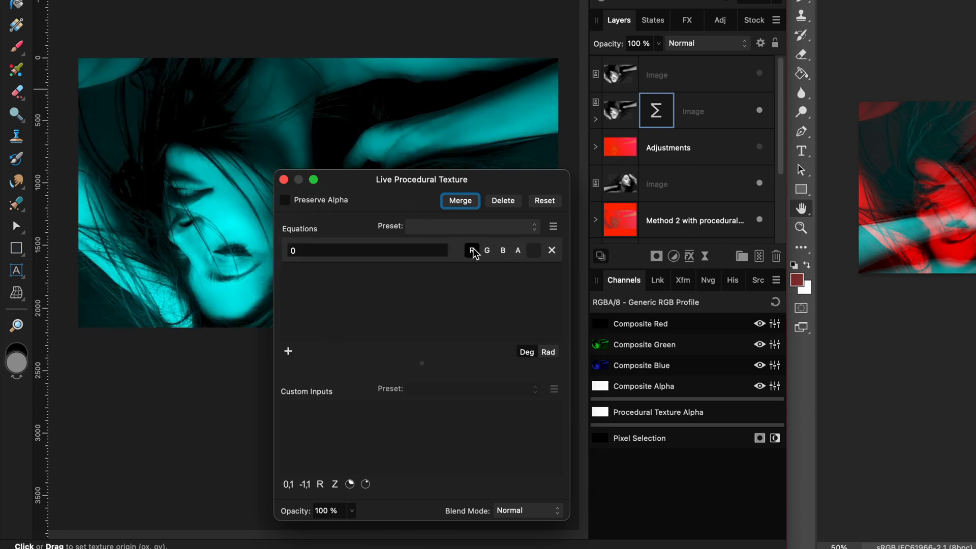
click(471, 251)
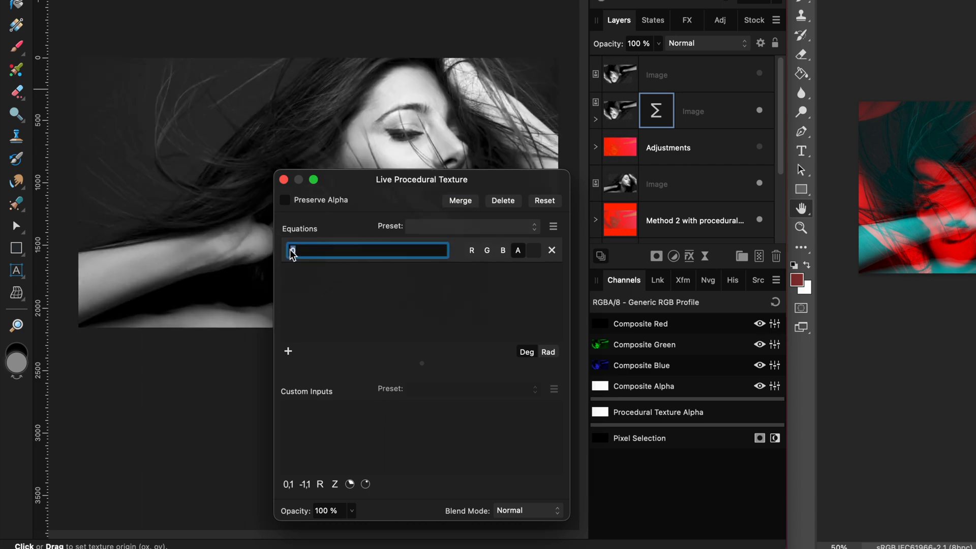
text(1-R)
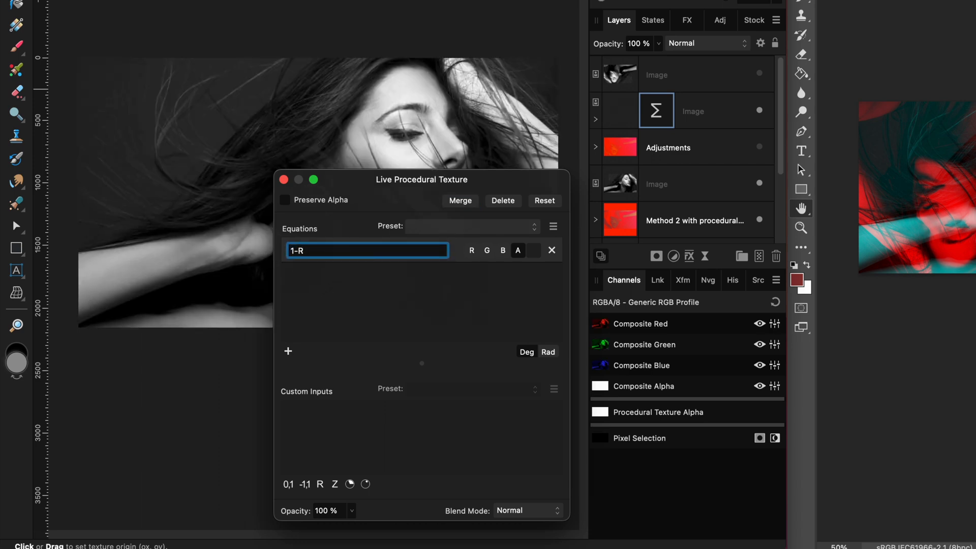
click(288, 352)
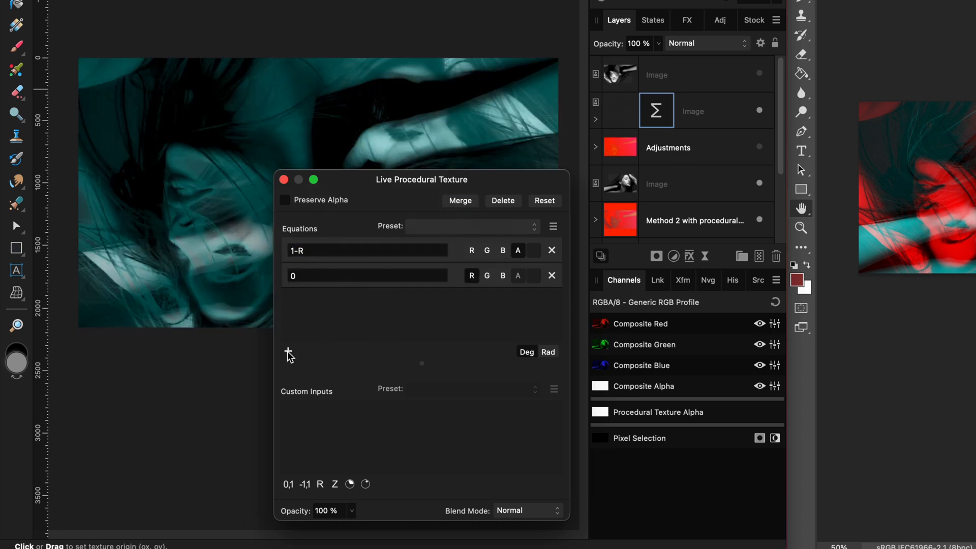
click(366, 275)
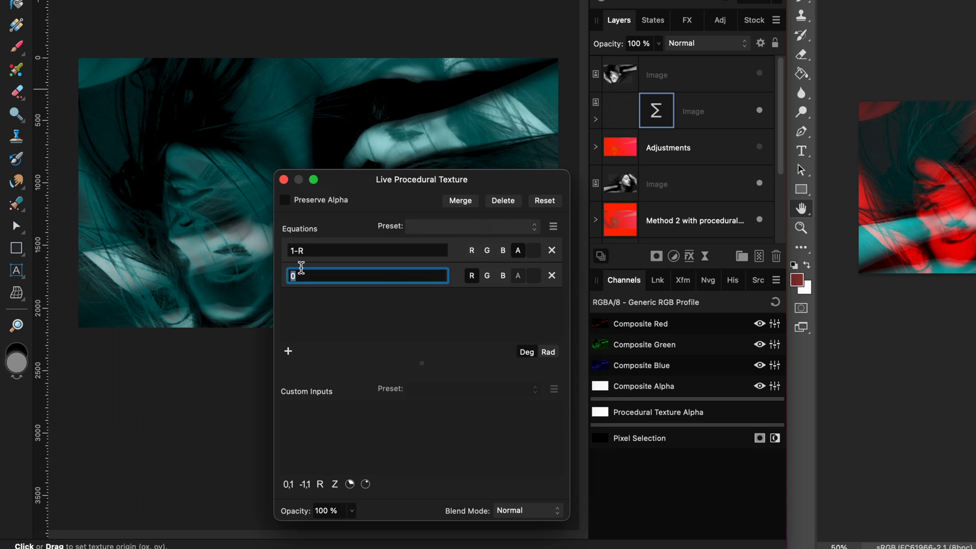
text(1)
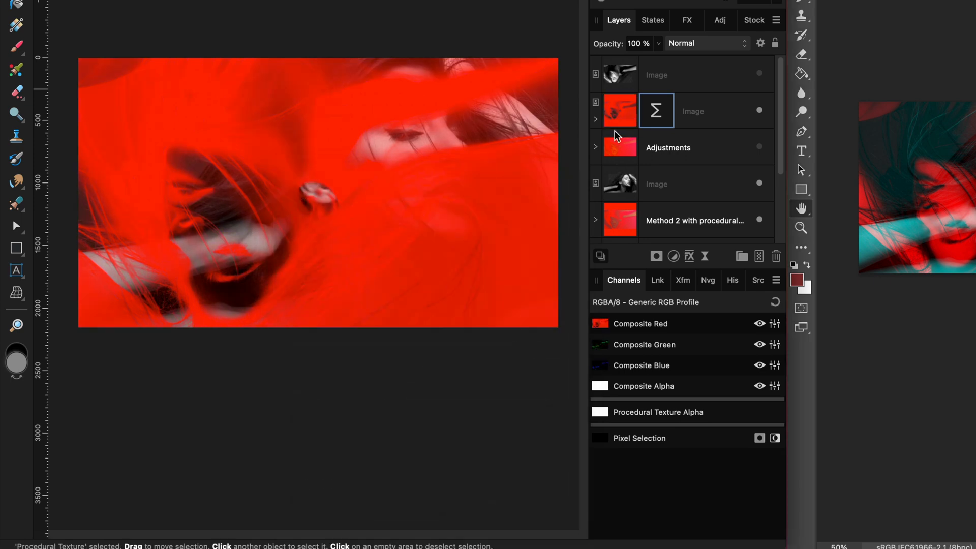
click(706, 43)
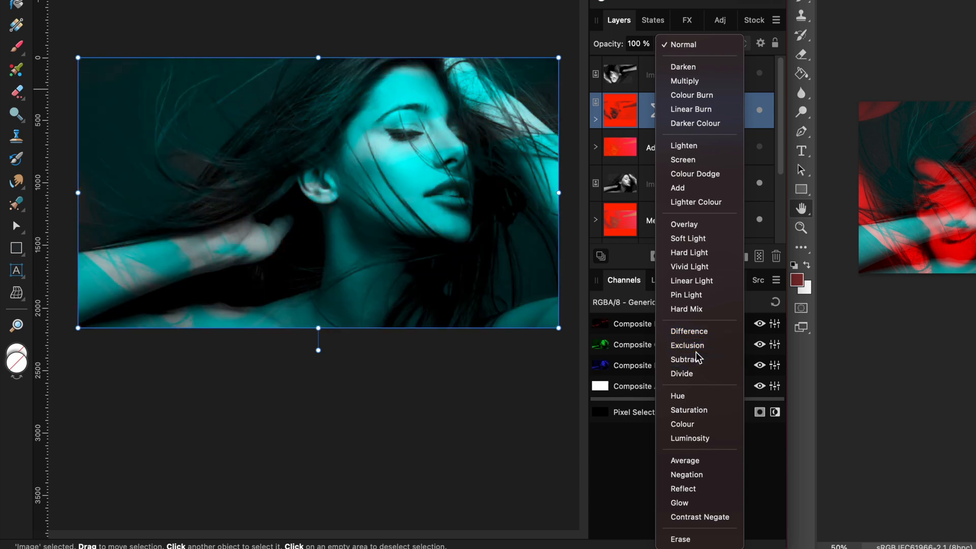
- Set the red copy's blend mode and add procedural texture equations R on A and 1
click(685, 359)
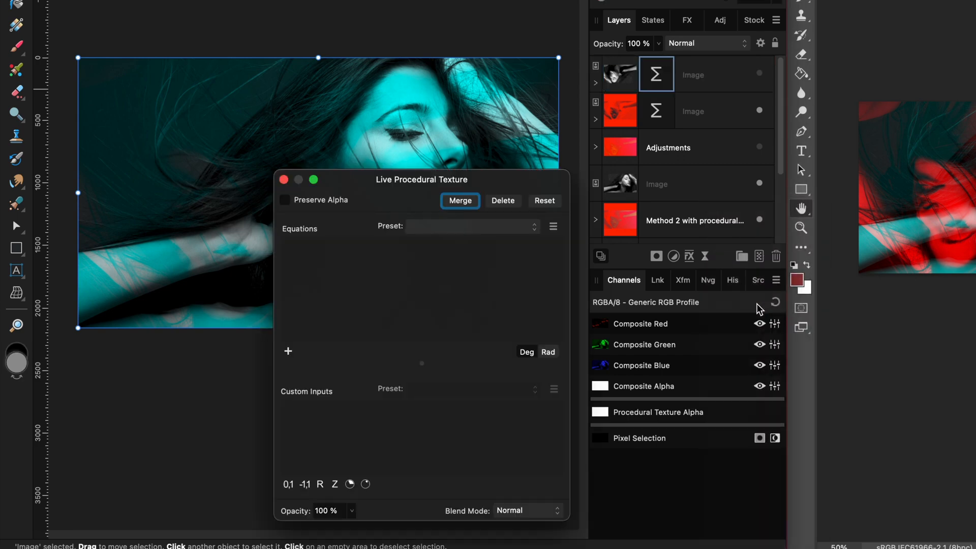
click(288, 352)
text(R)
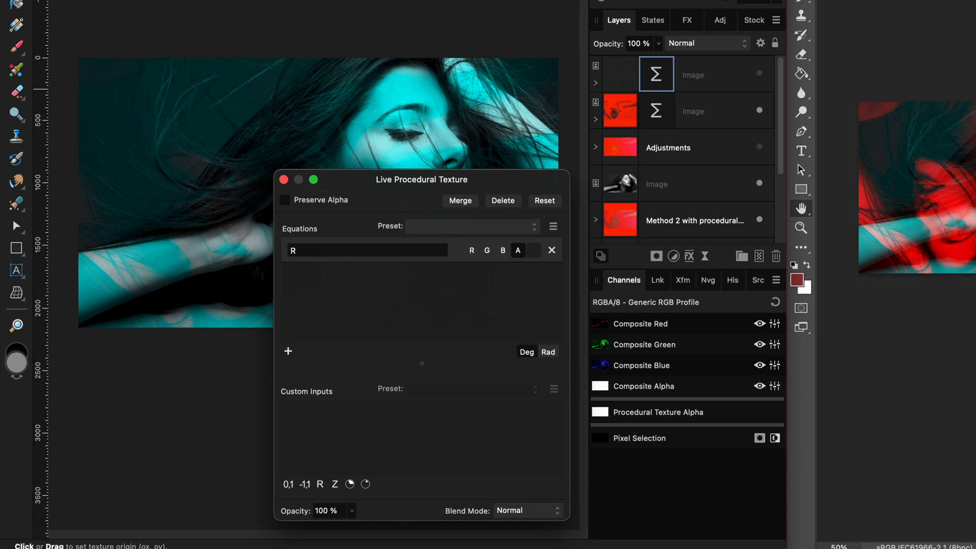
click(289, 351)
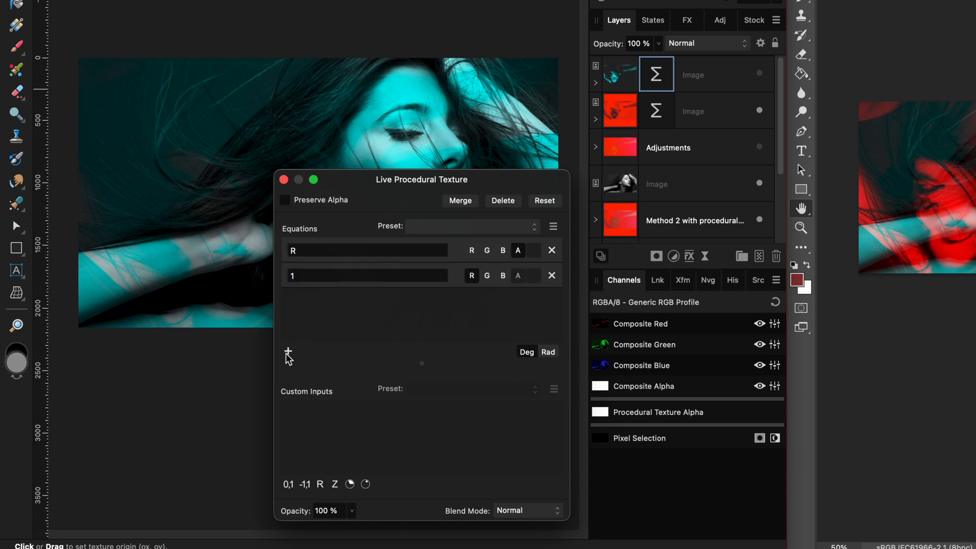
click(288, 353)
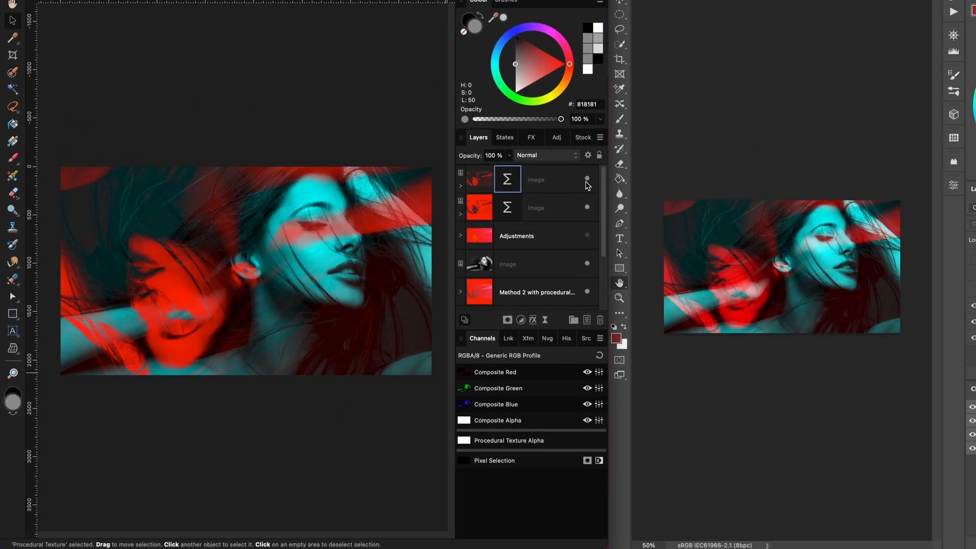
click(557, 180)
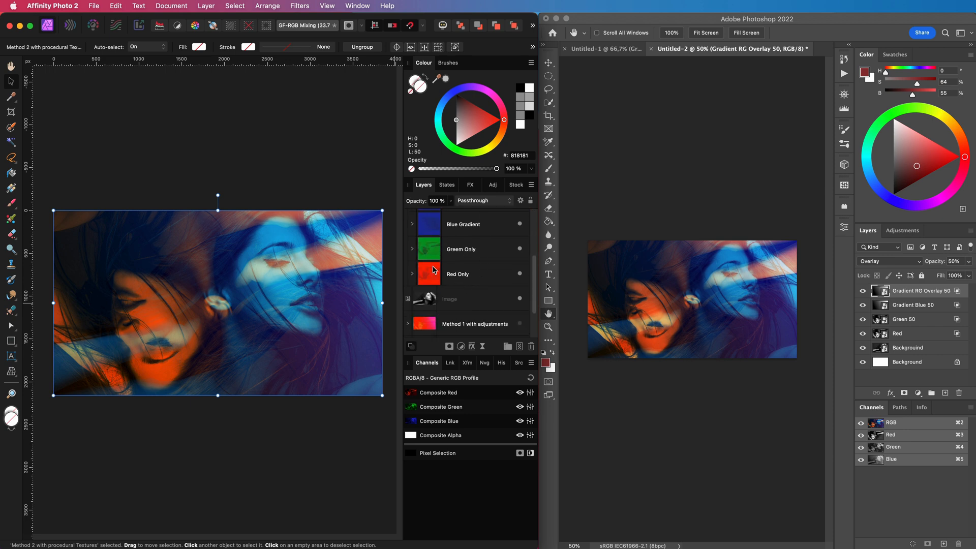
- Select the Method 2 with procedural Textures group, expand Green Only, and select Red Green
click(411, 249)
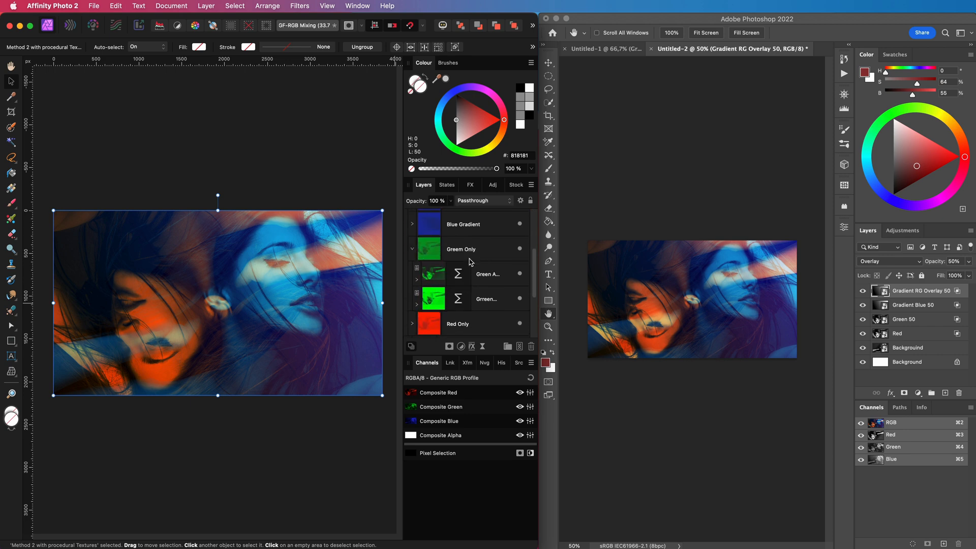
double_click(462, 249)
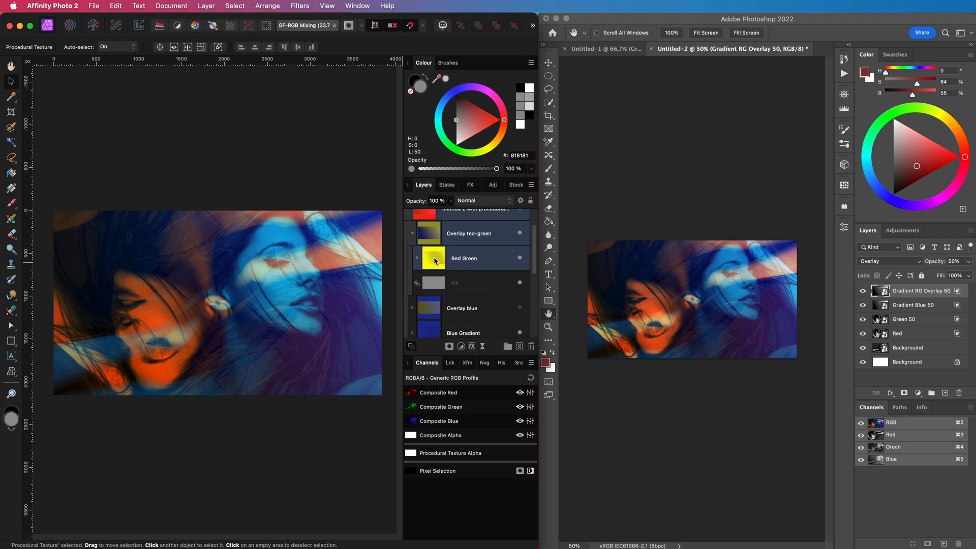
click(464, 258)
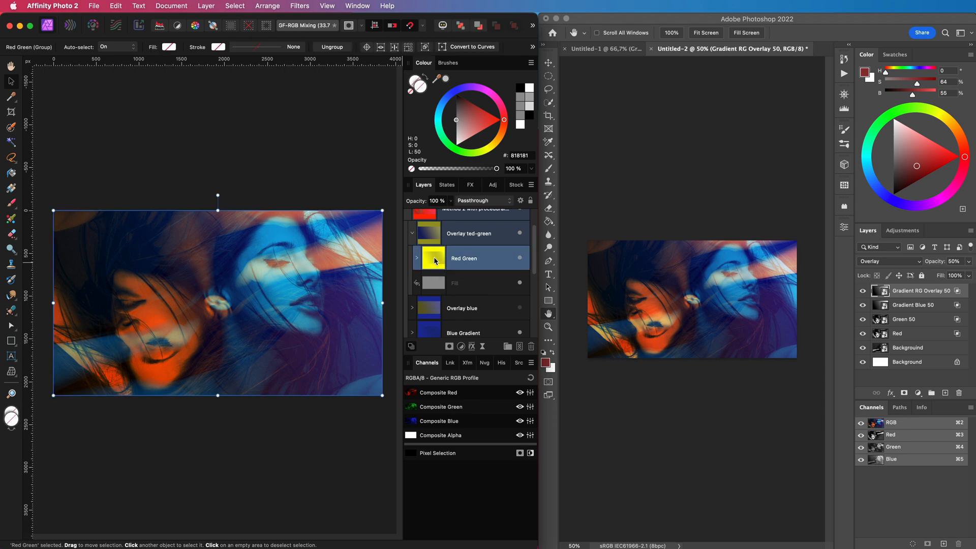